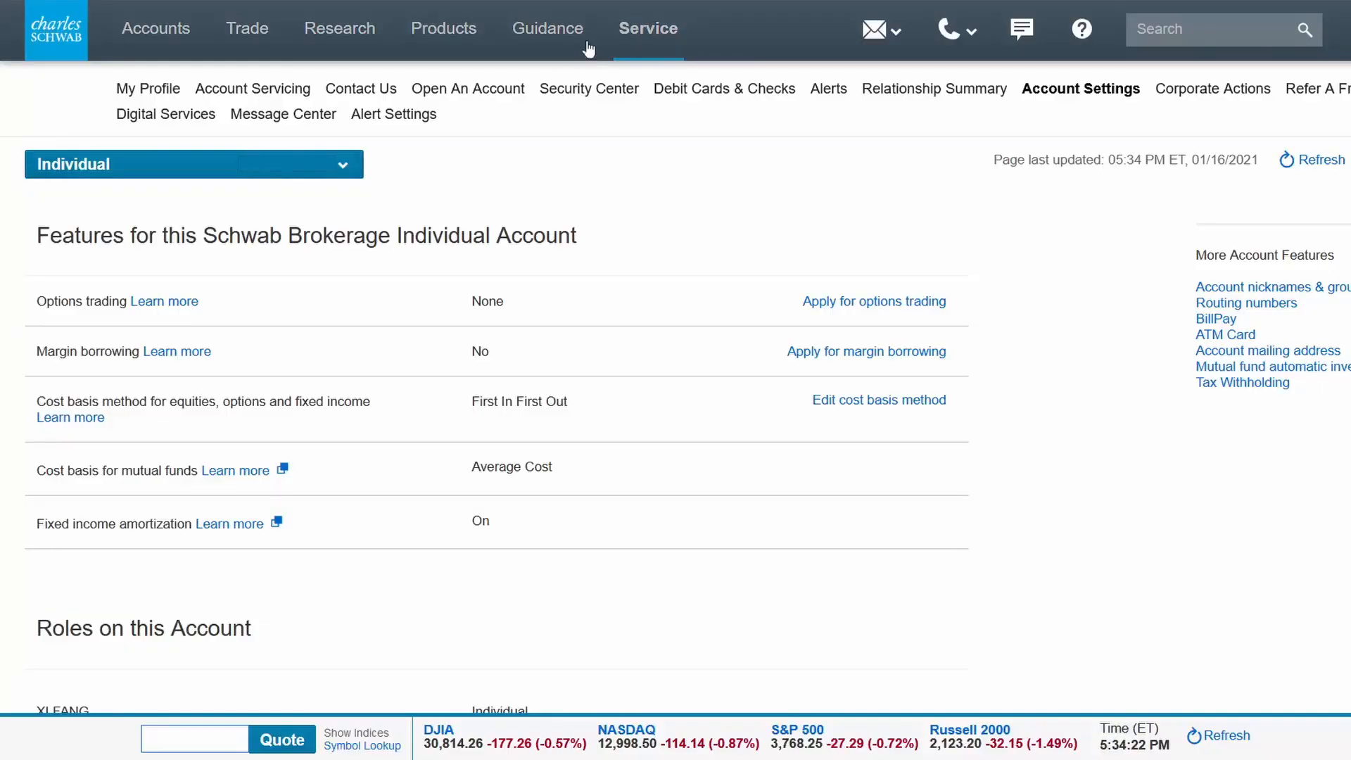
- Start the options trading application from account settings and review the option levels table
click(648, 28)
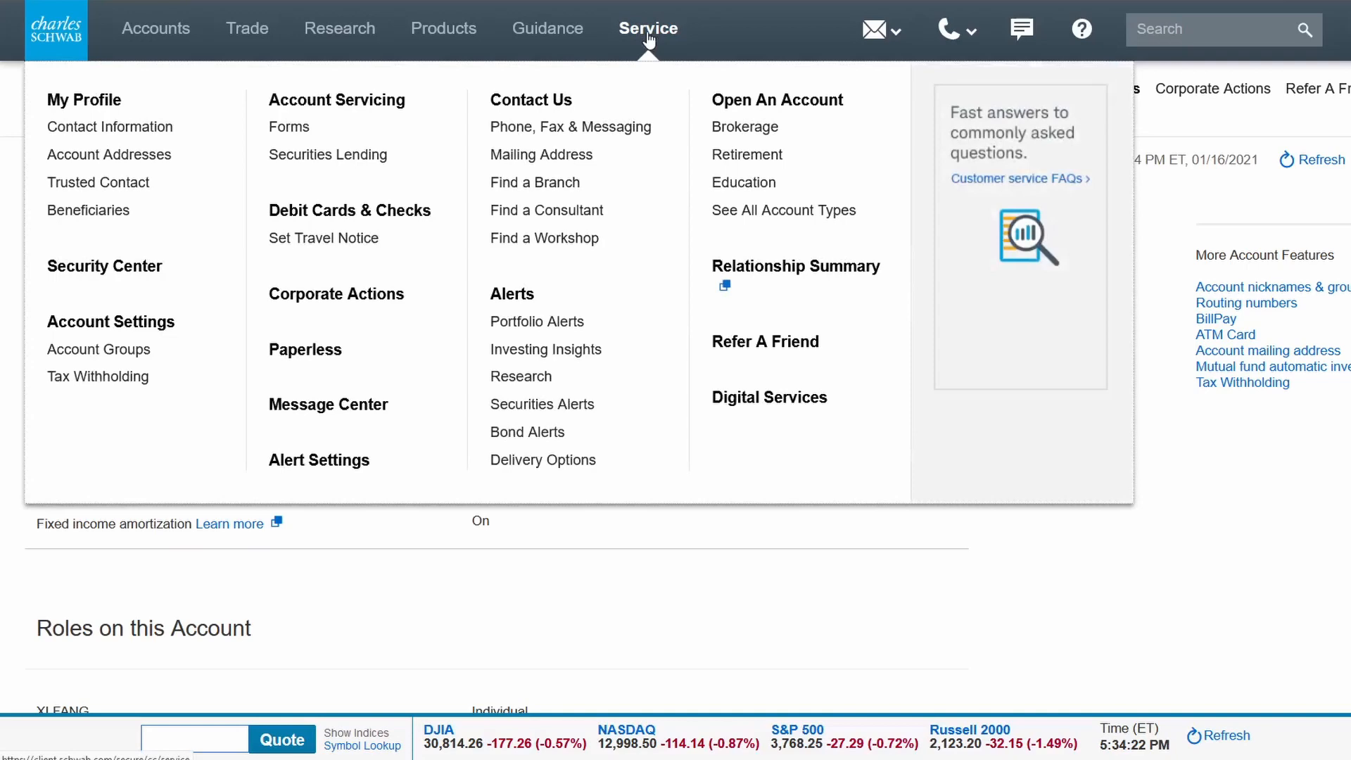
mouse_move(110, 321)
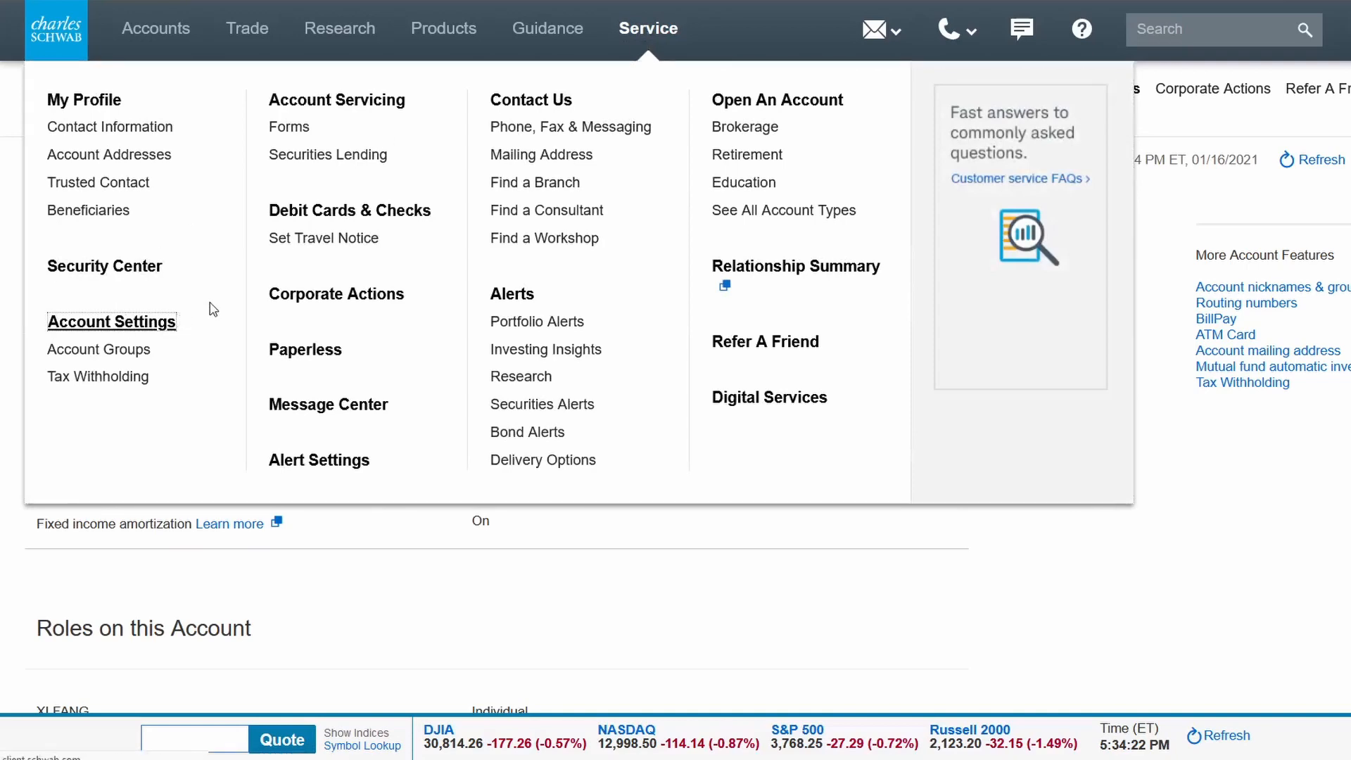
click(111, 321)
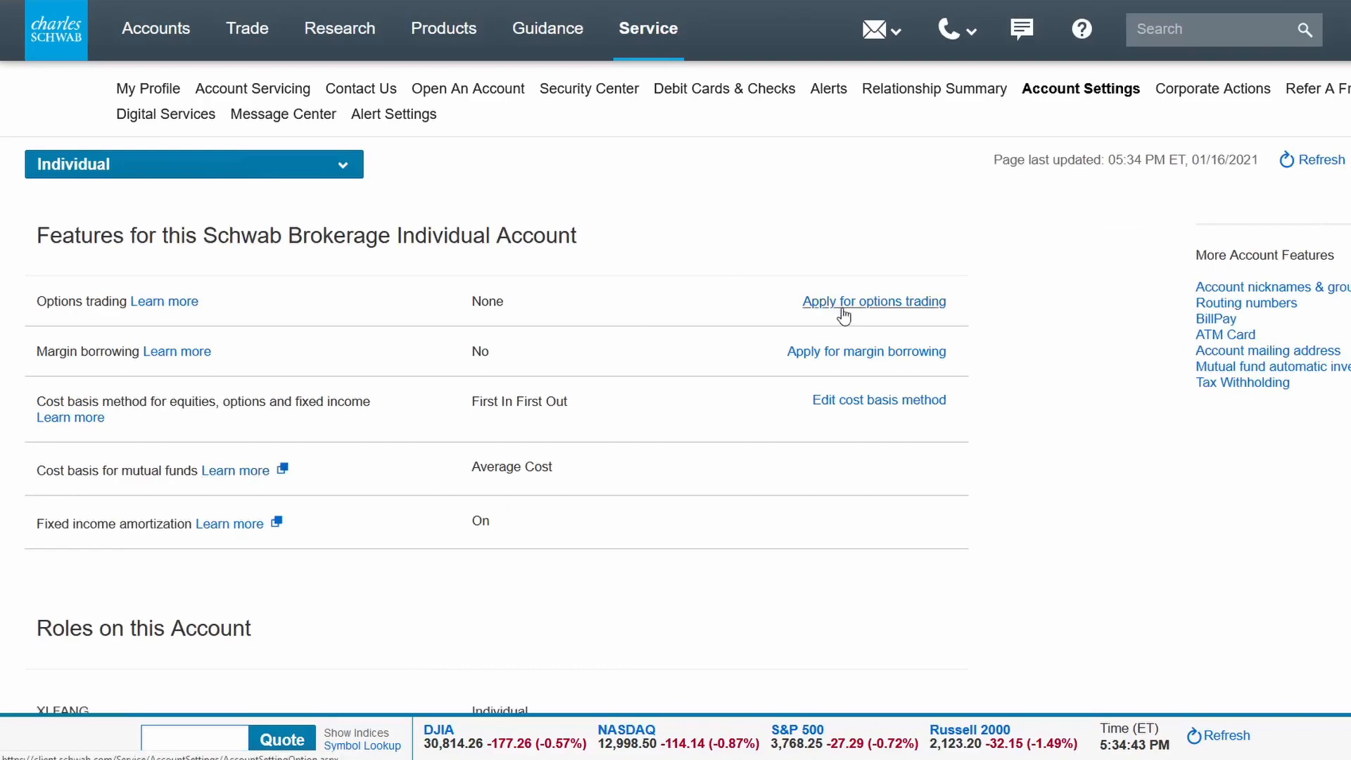
click(873, 301)
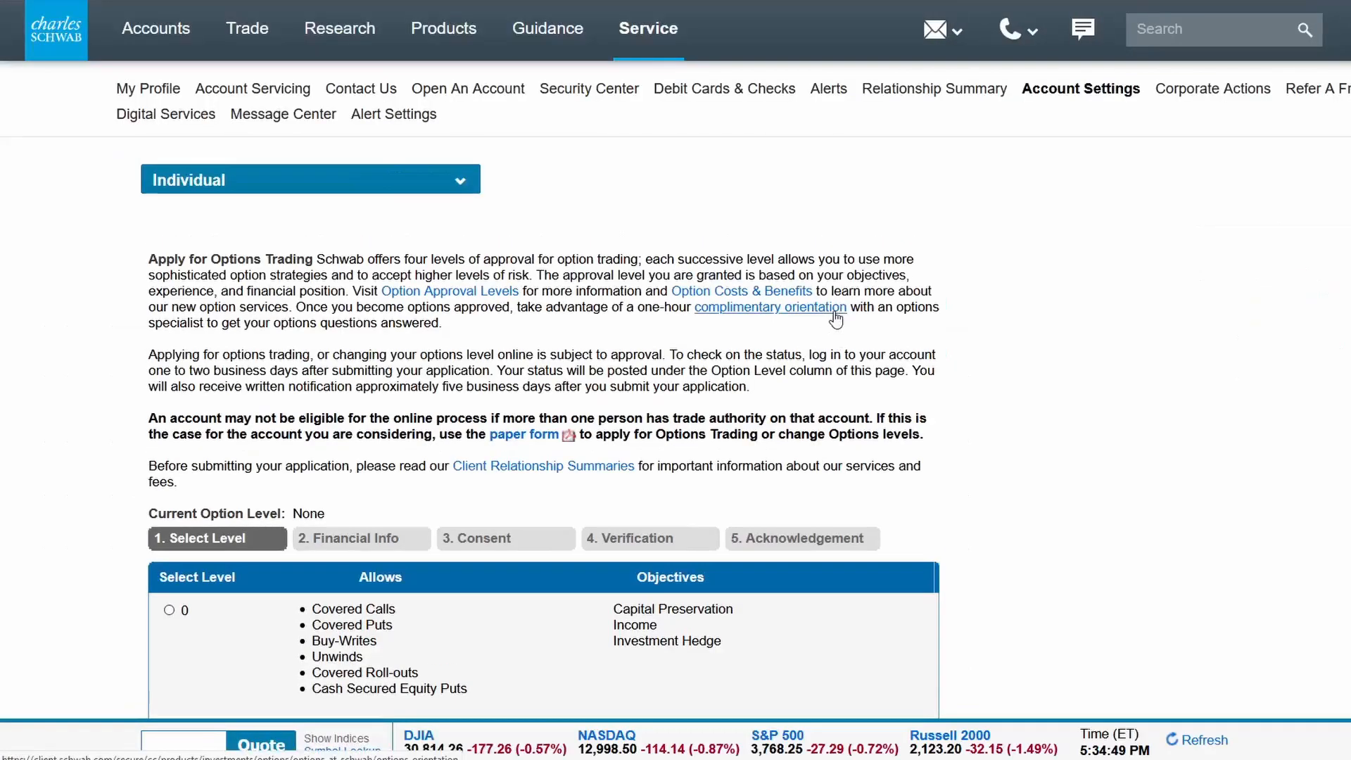
scroll(down, 3)
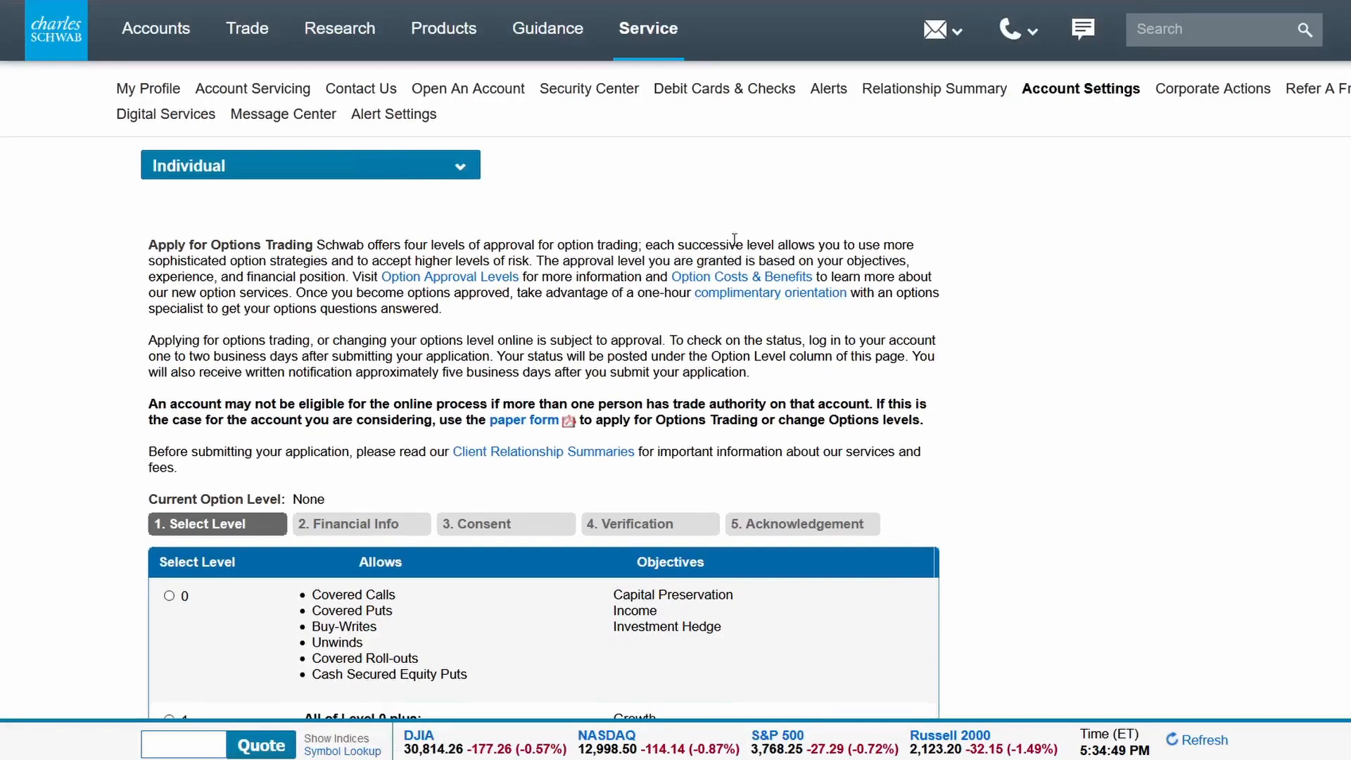
scroll(down, 3)
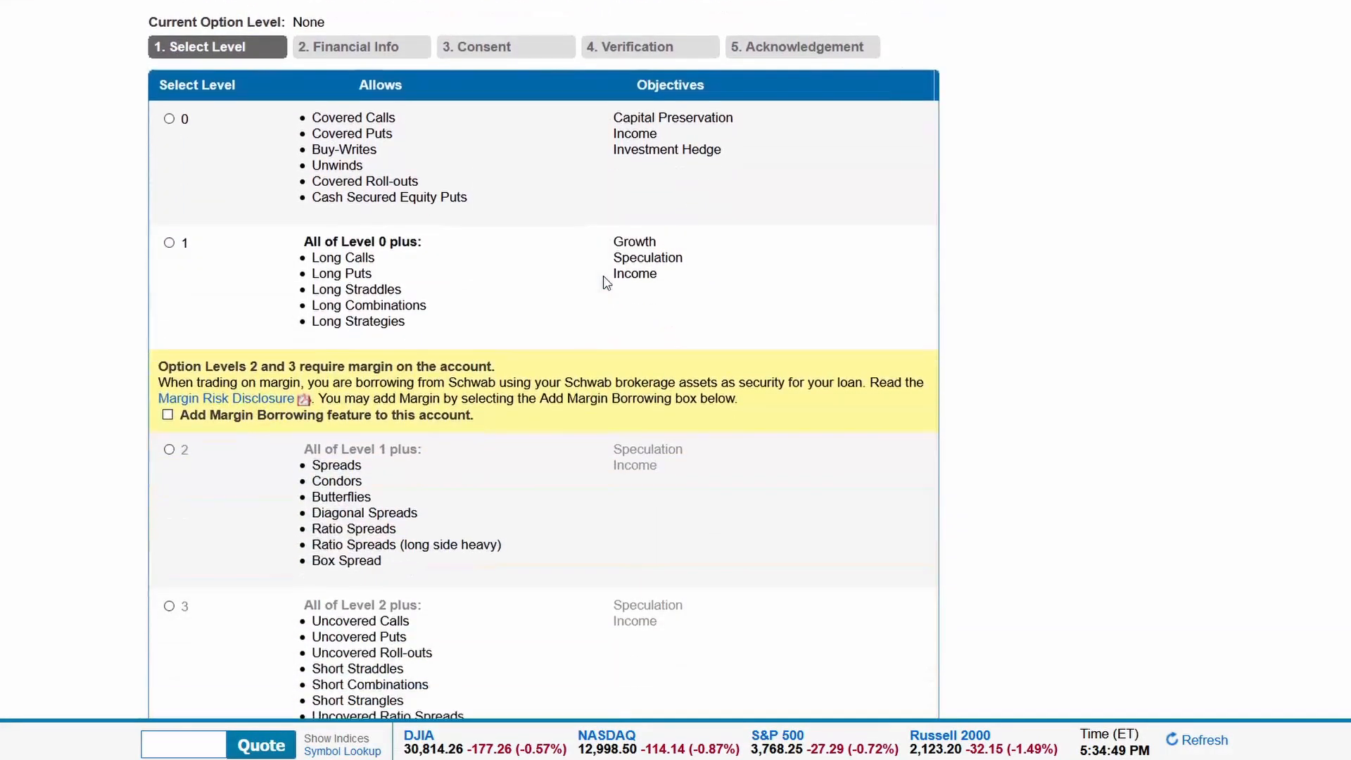
mouse_move(89, 106)
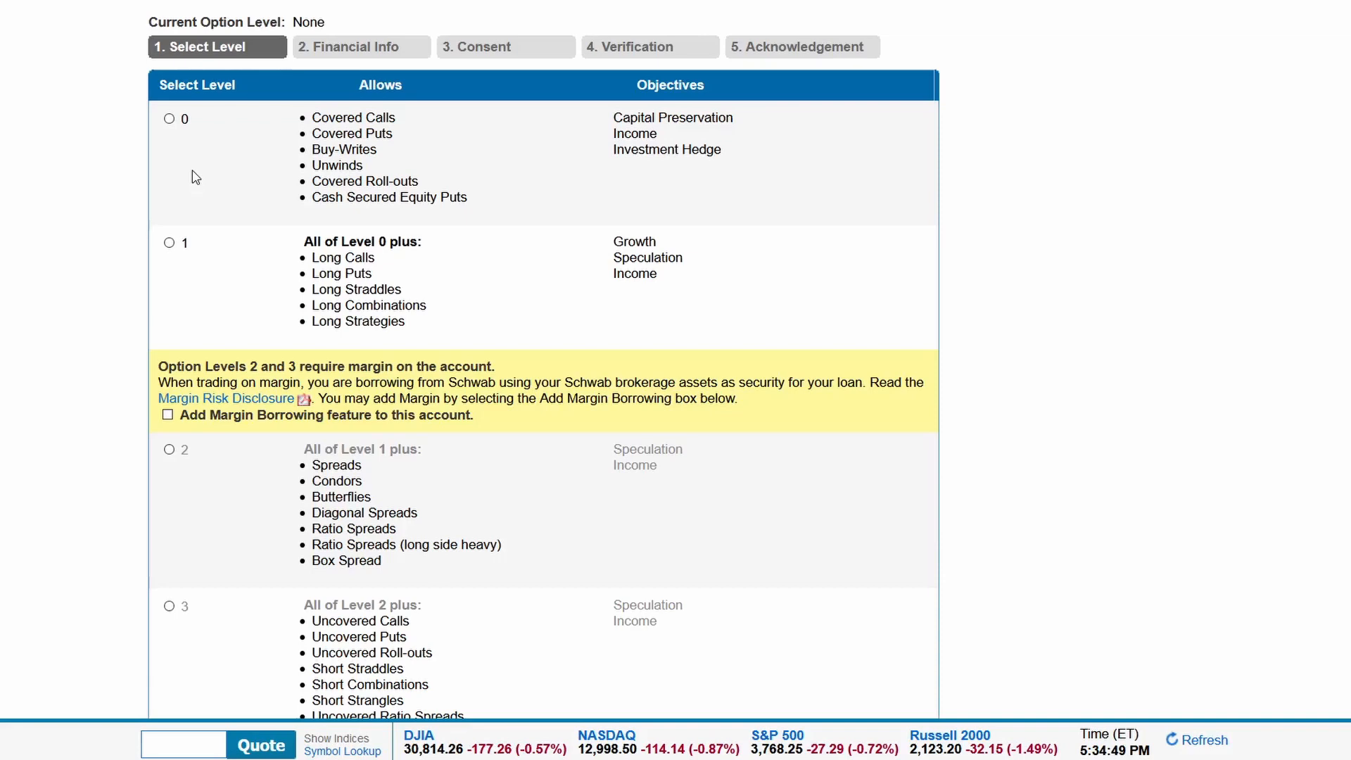
mouse_move(231, 242)
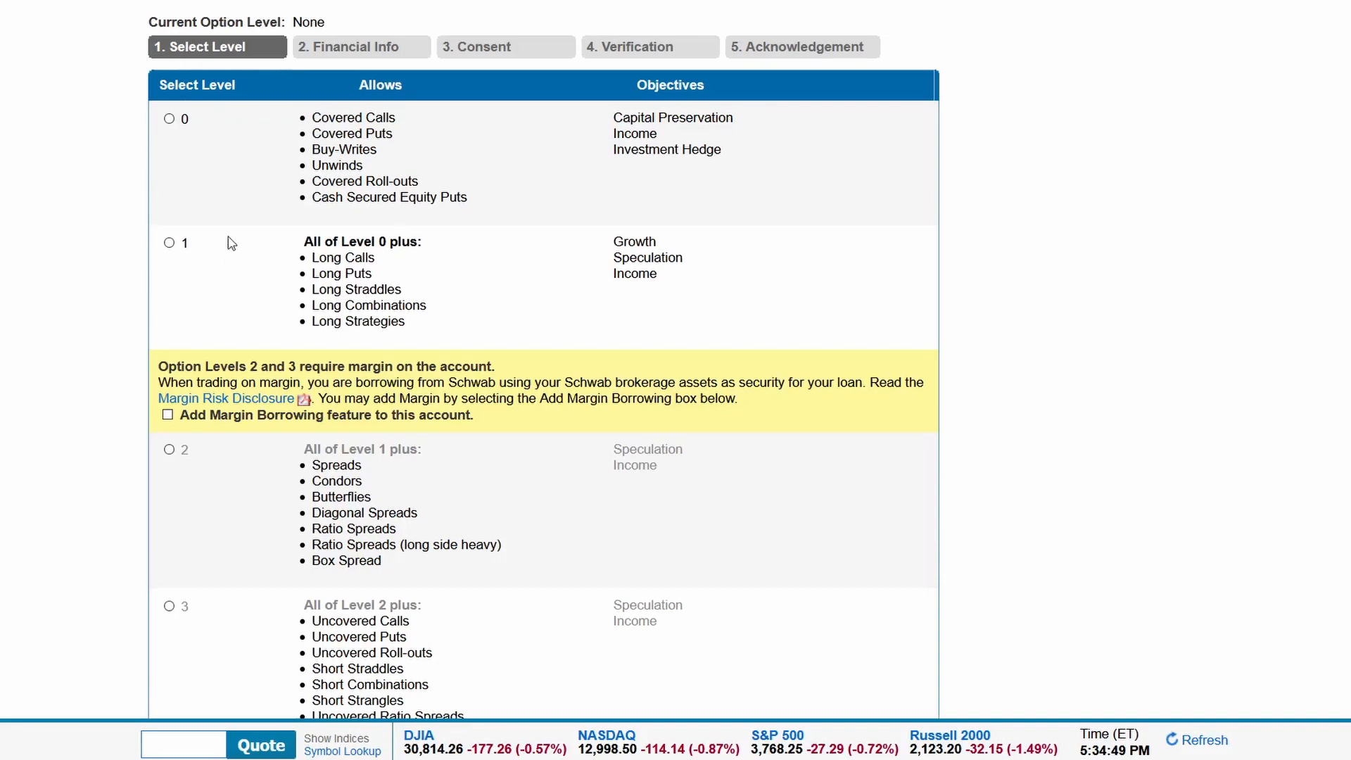
mouse_move(260, 187)
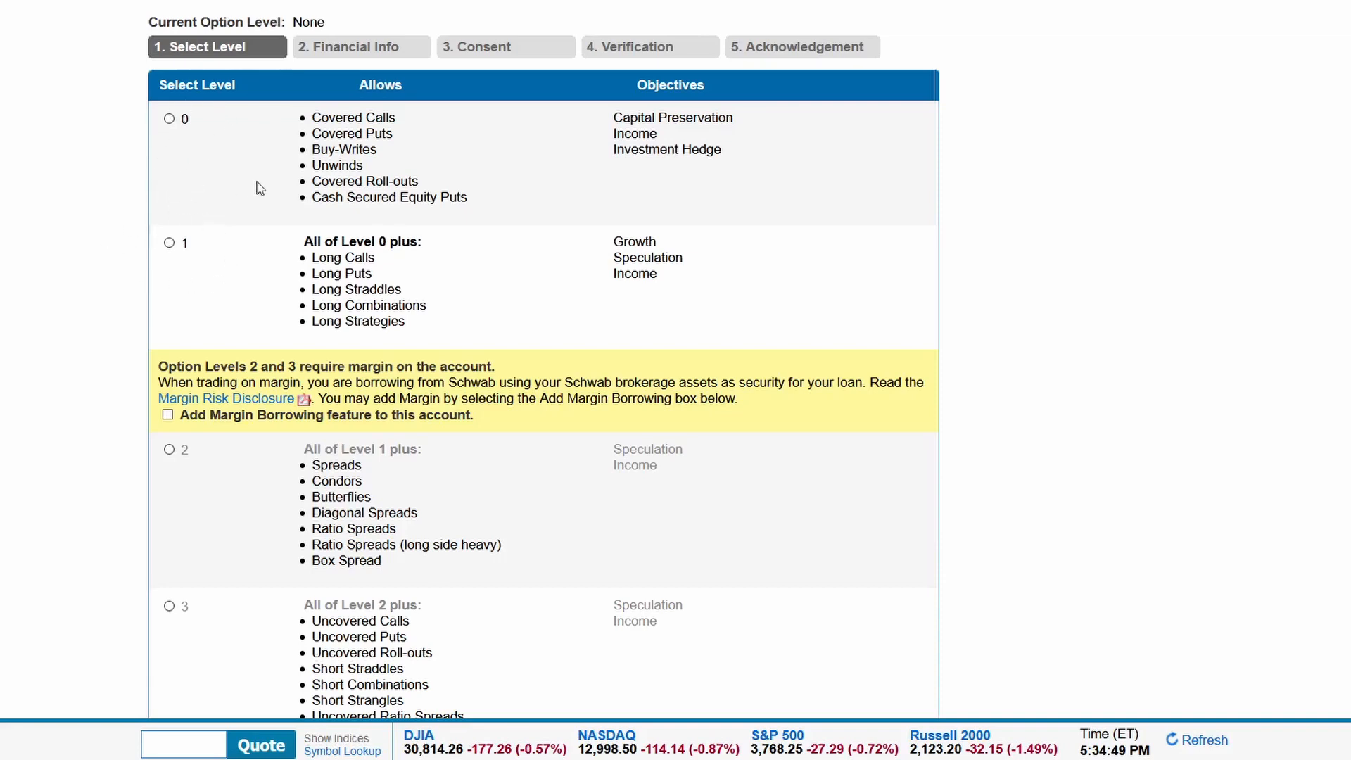
mouse_move(207, 619)
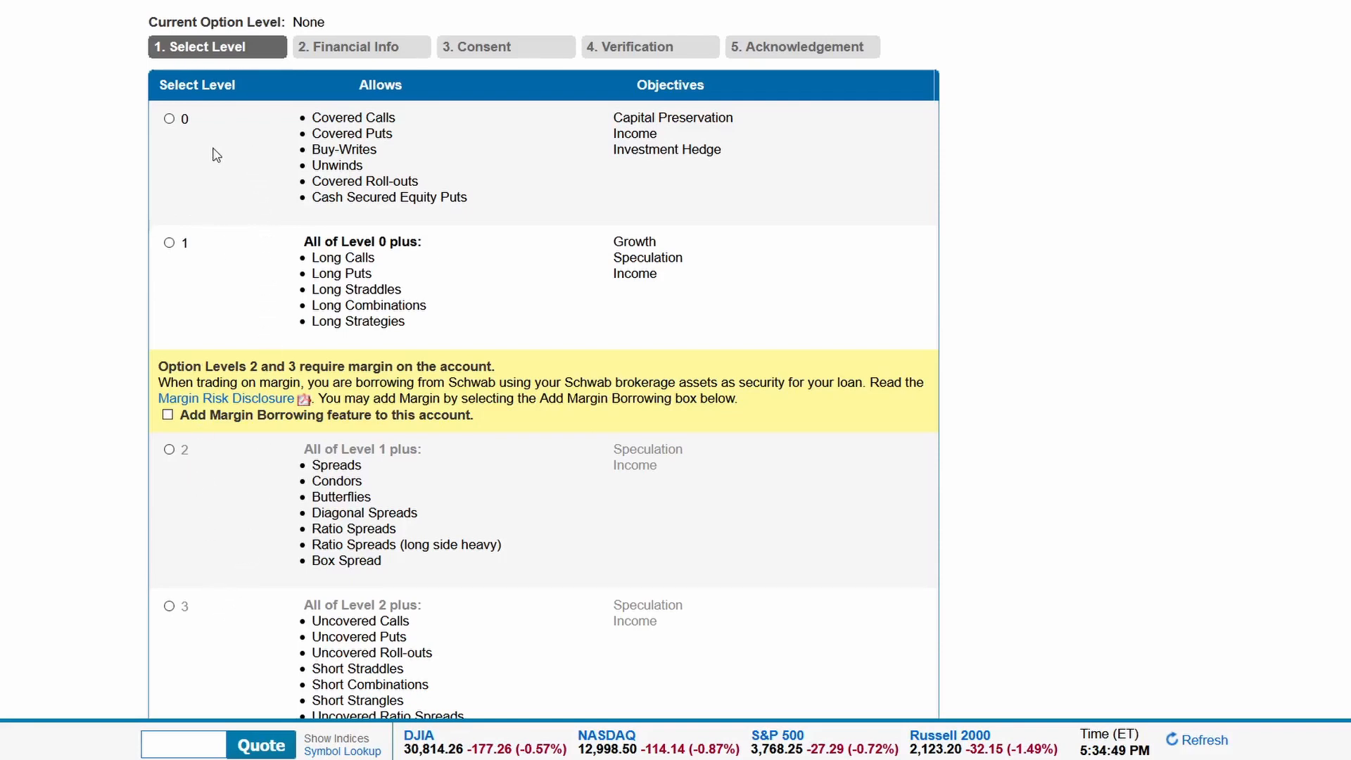
mouse_move(420, 114)
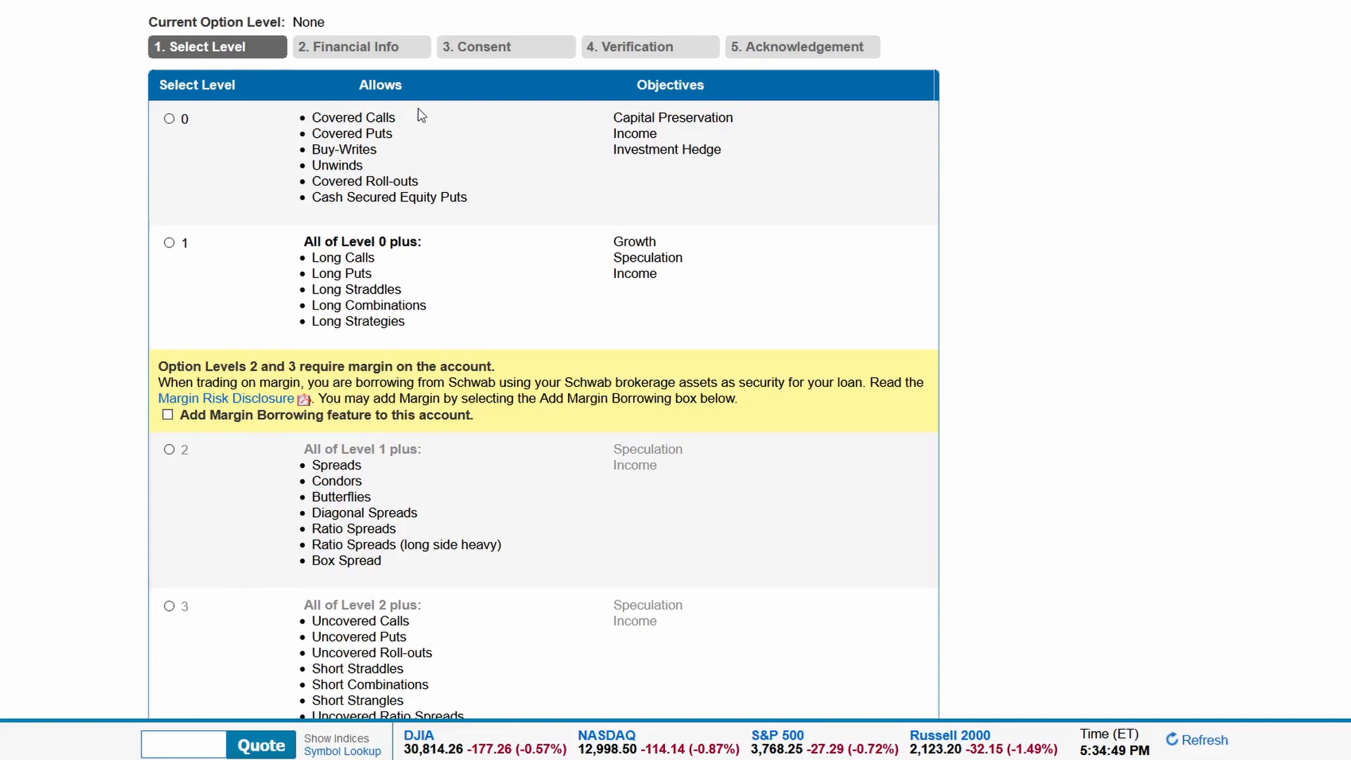
mouse_move(388, 160)
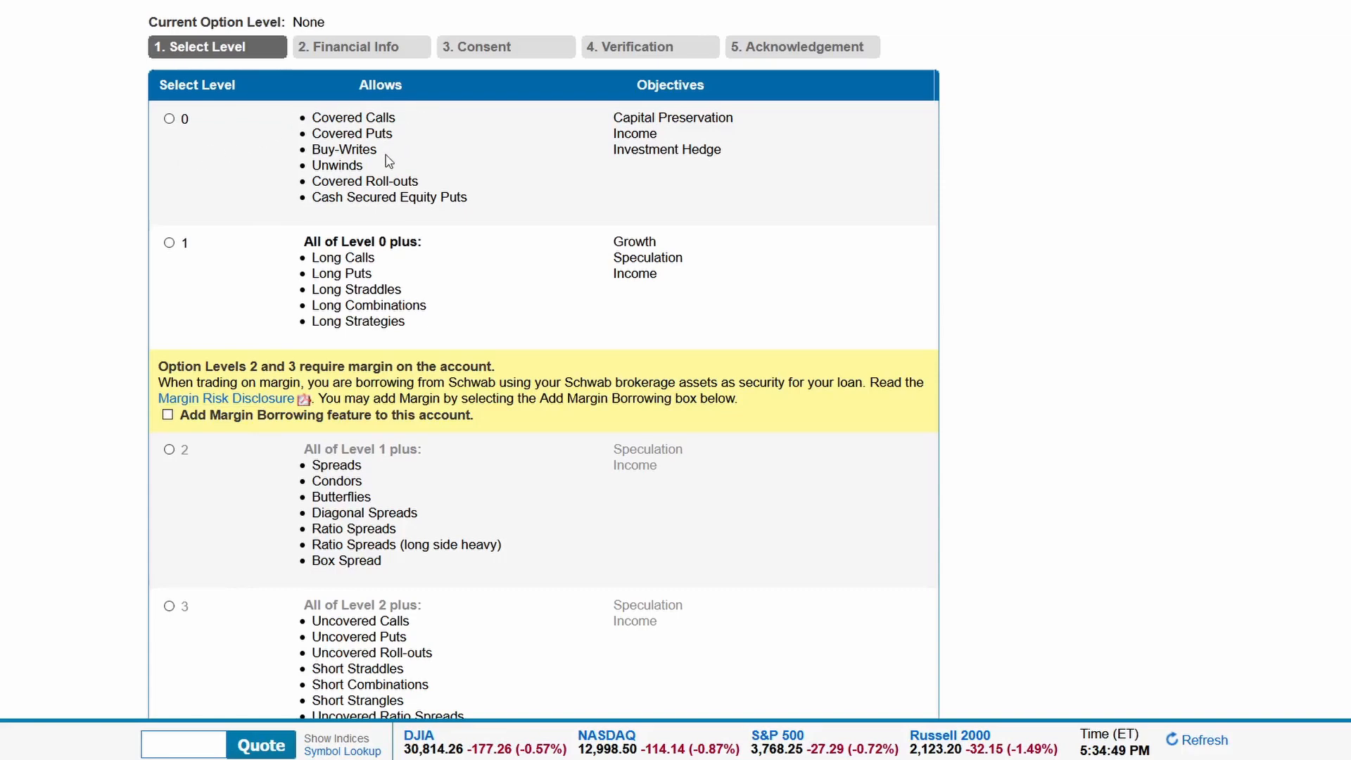
mouse_move(435, 185)
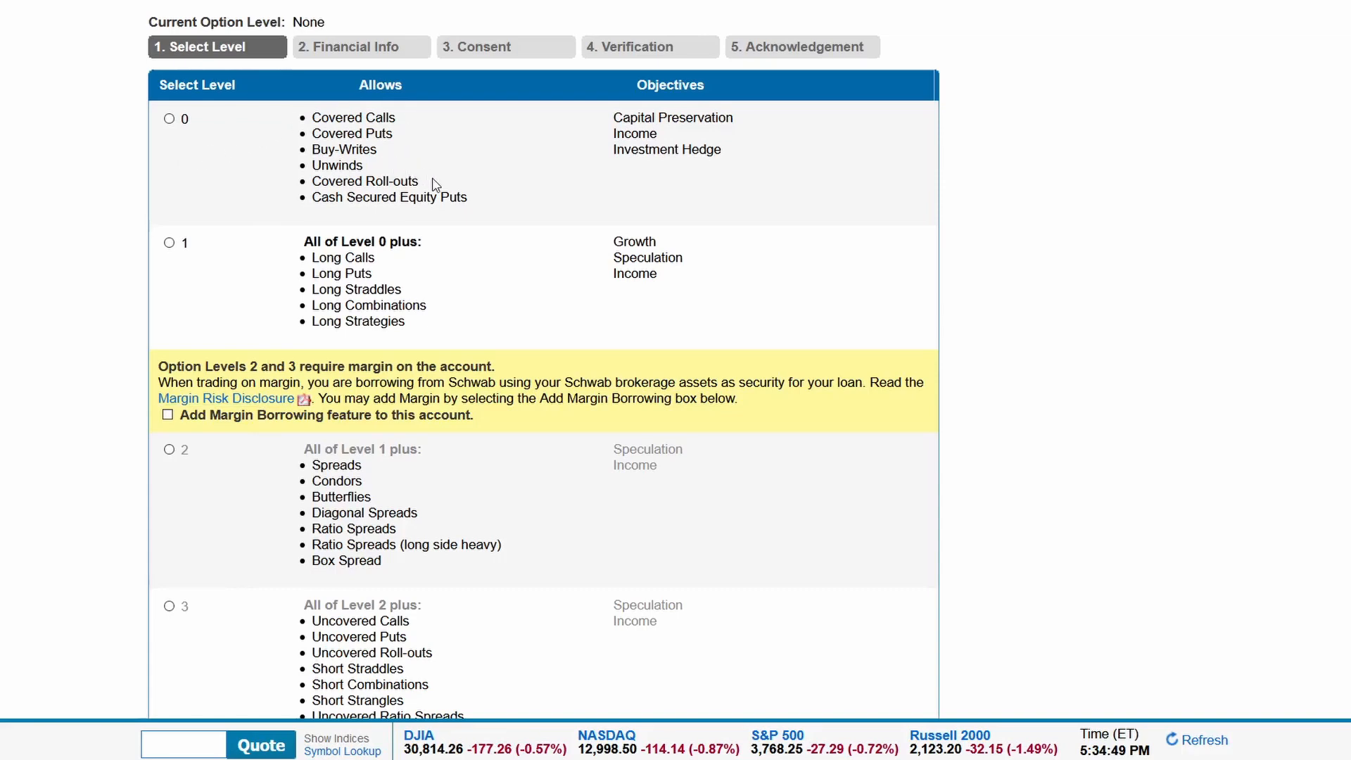
mouse_move(528, 207)
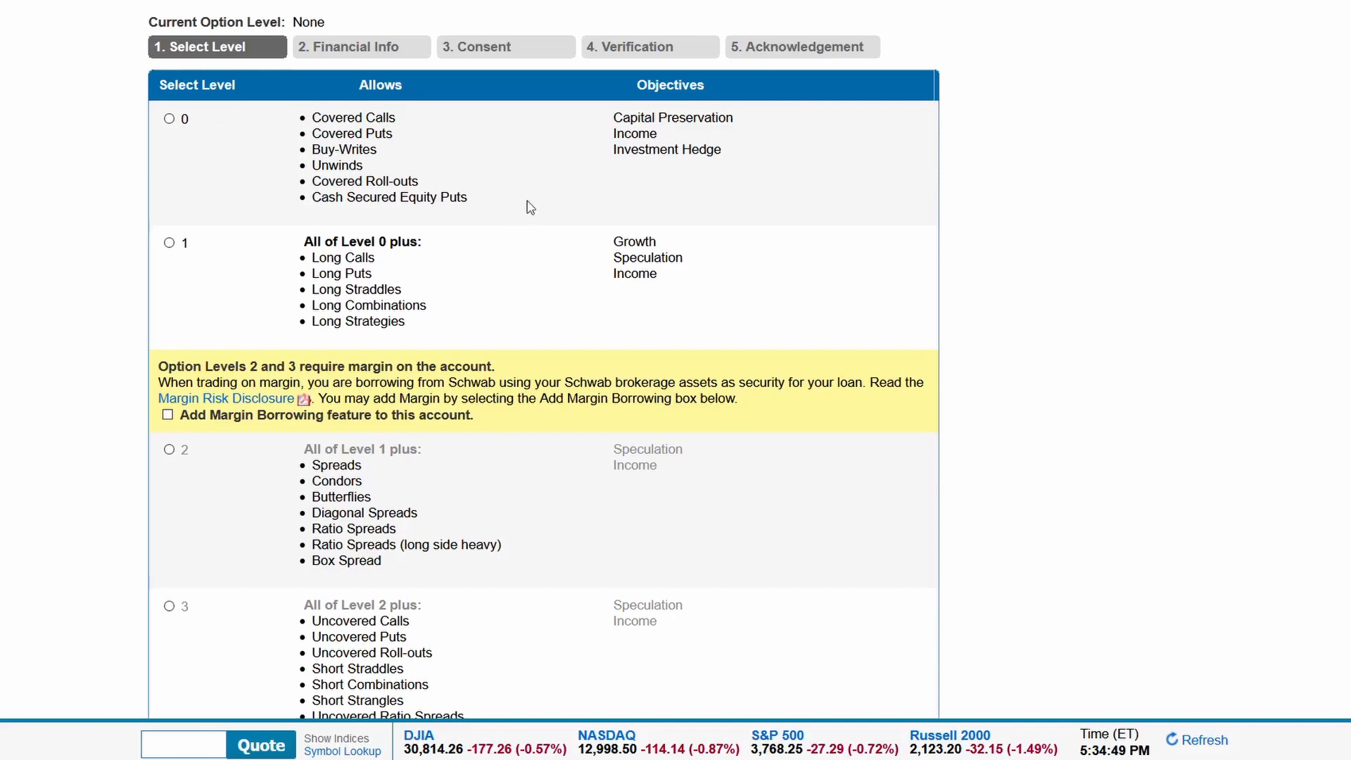
mouse_move(722, 179)
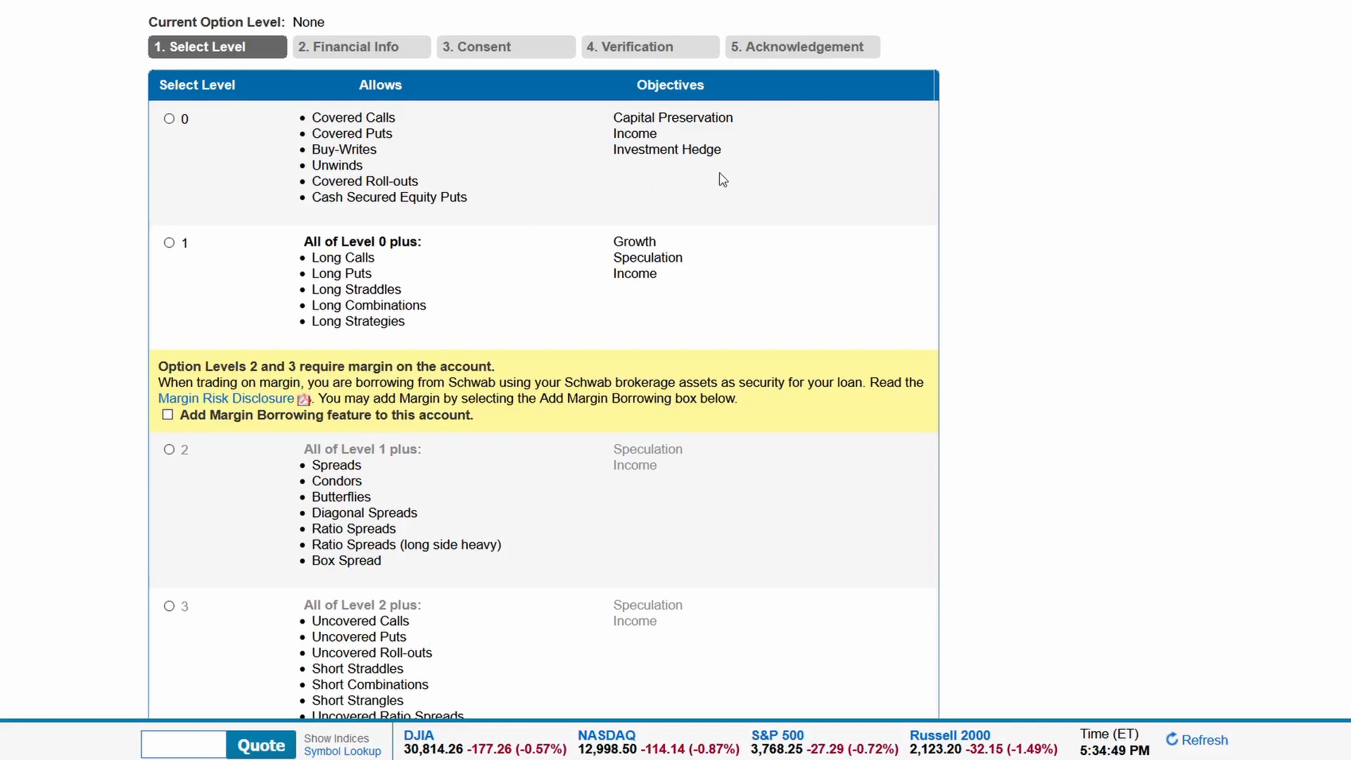
mouse_move(681, 188)
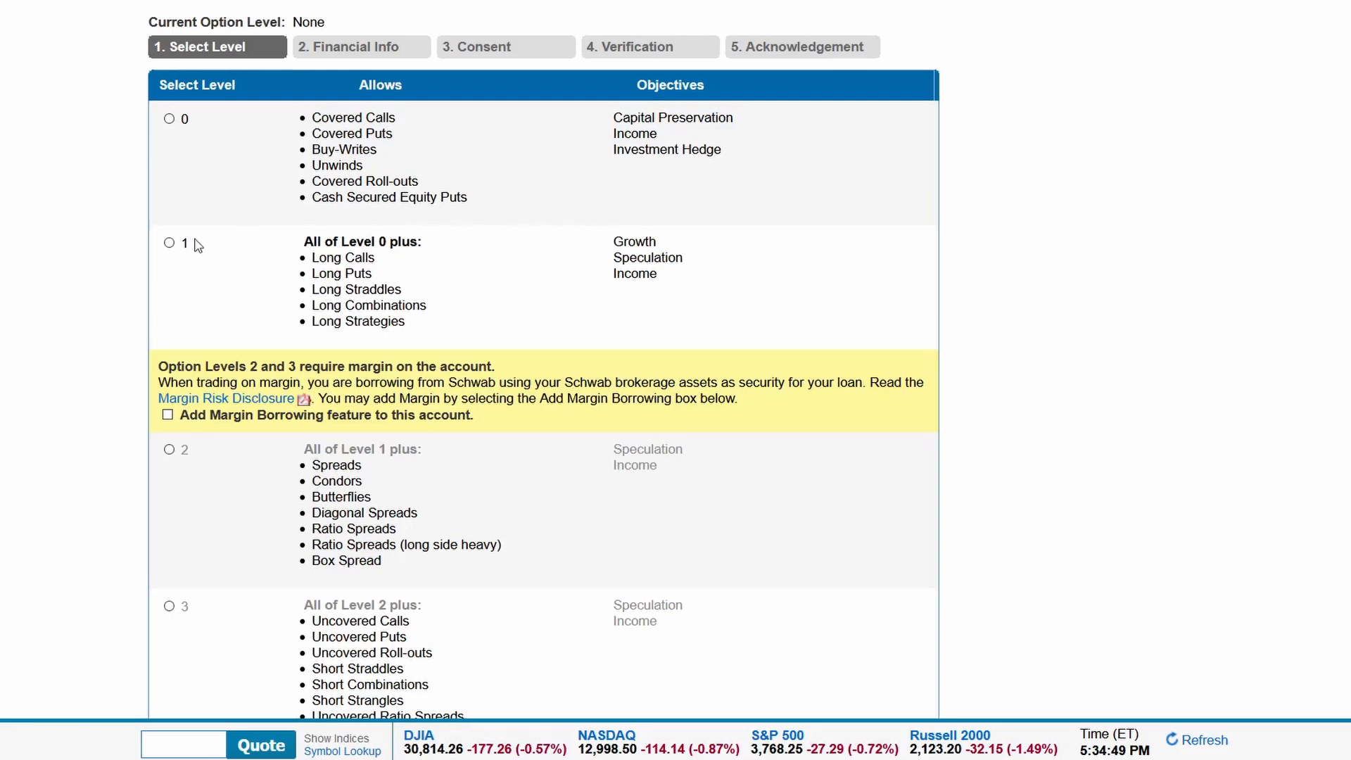
mouse_move(457, 257)
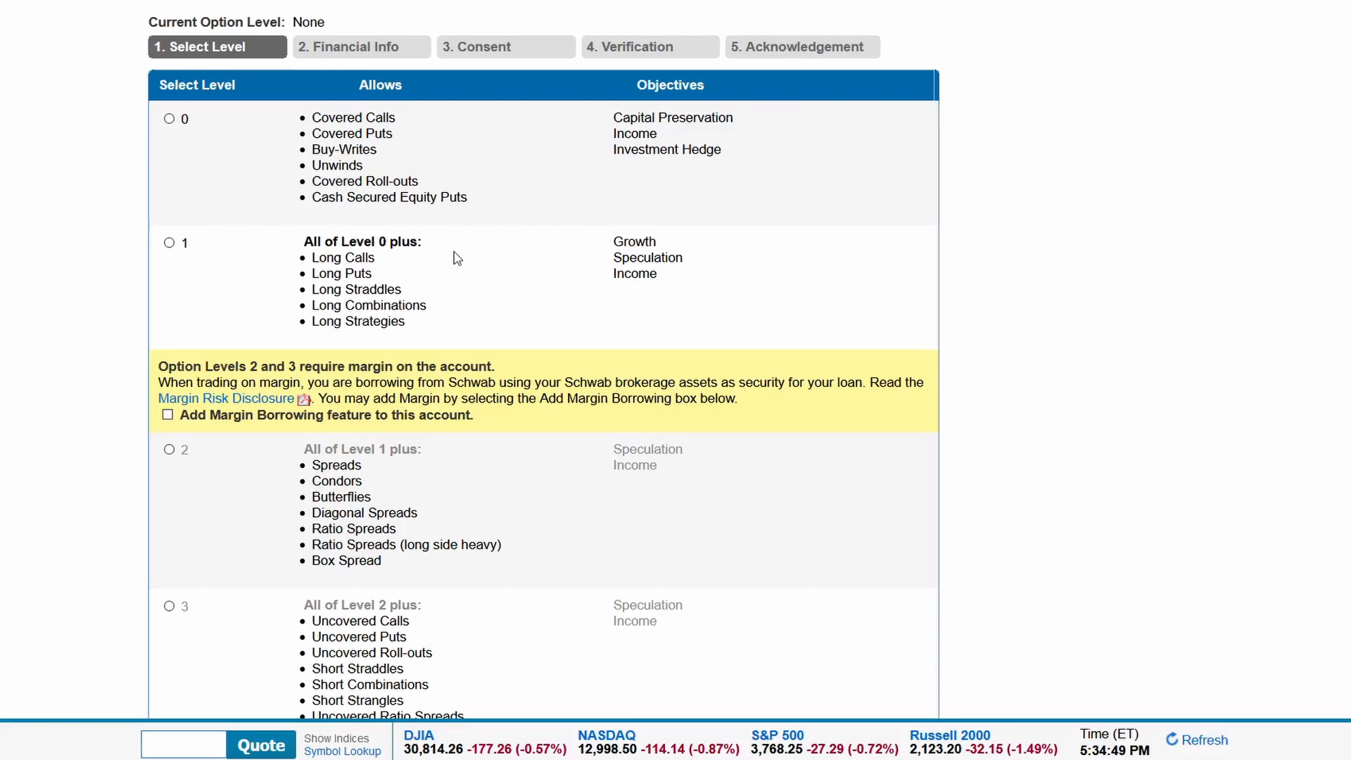
mouse_move(406, 280)
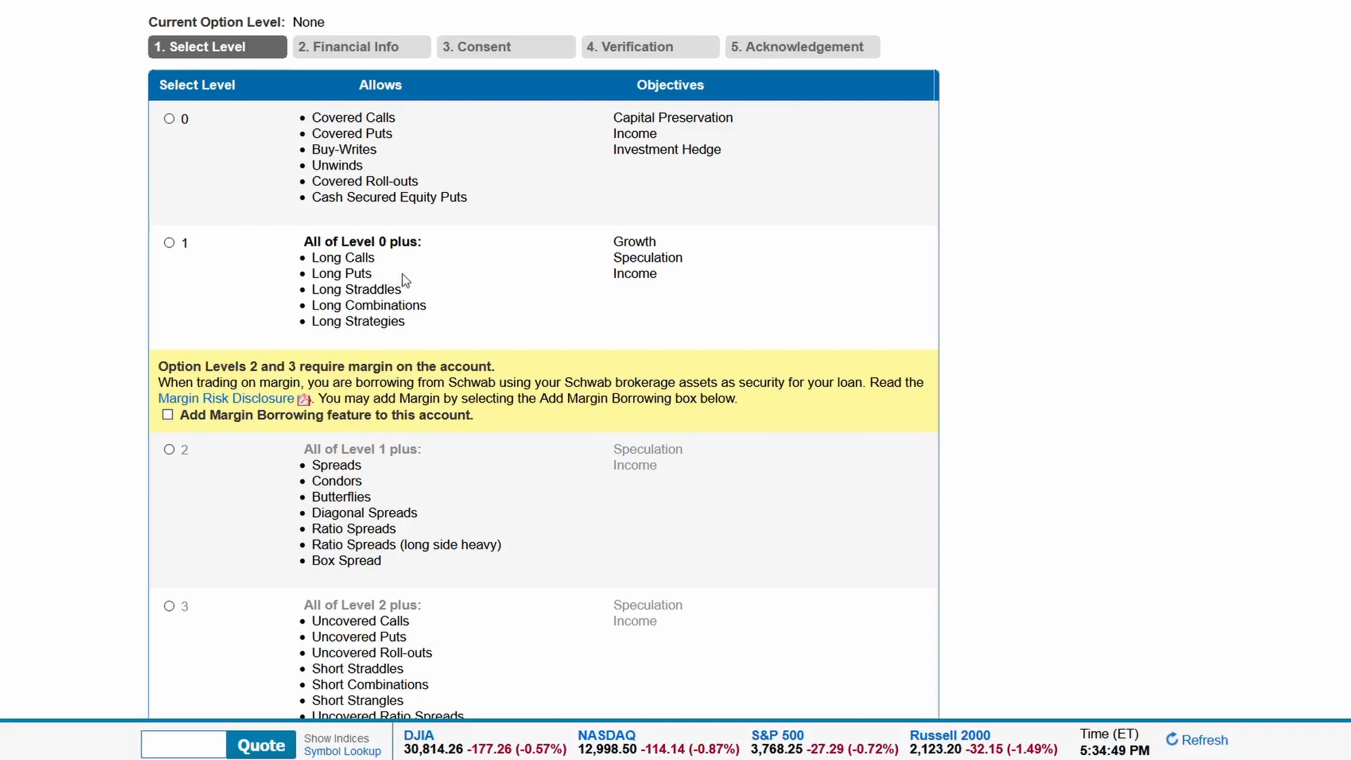
mouse_move(447, 329)
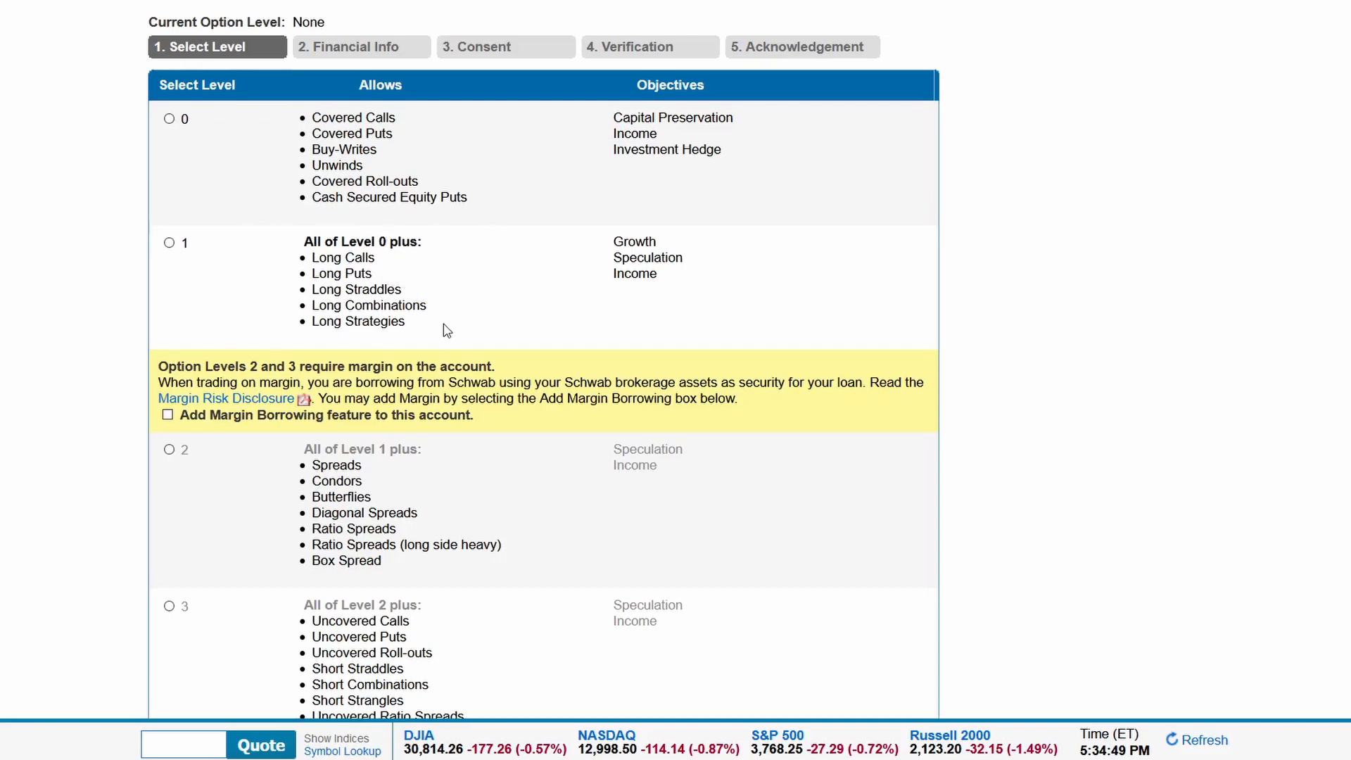
mouse_move(727, 275)
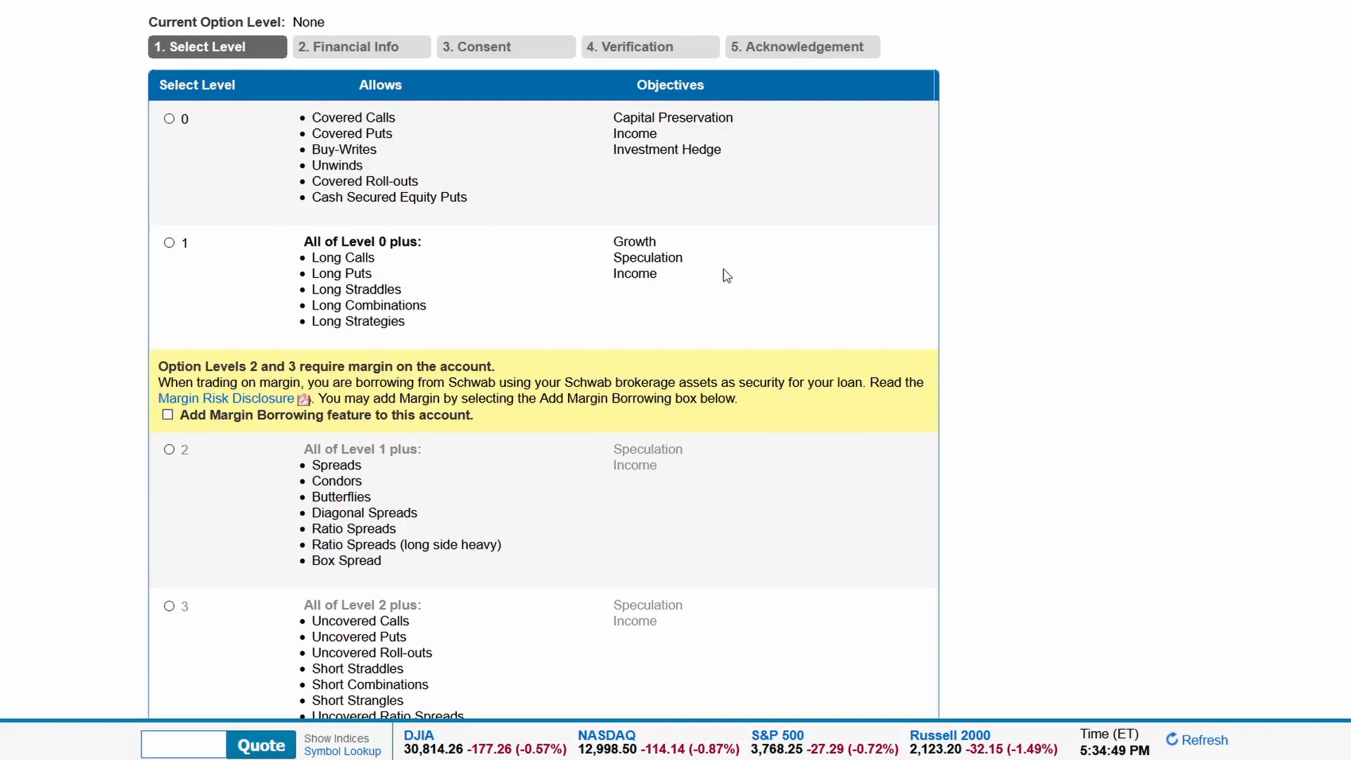
mouse_move(558, 302)
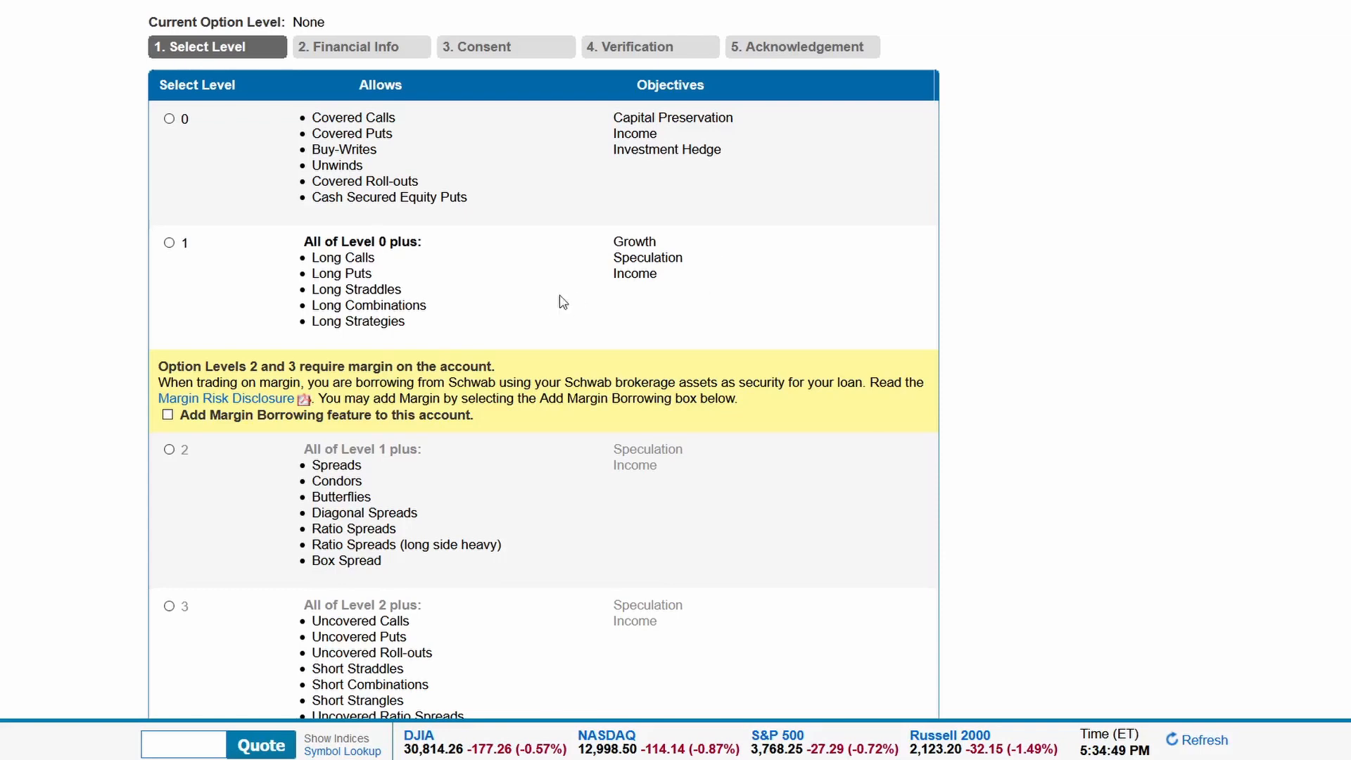
mouse_move(532, 363)
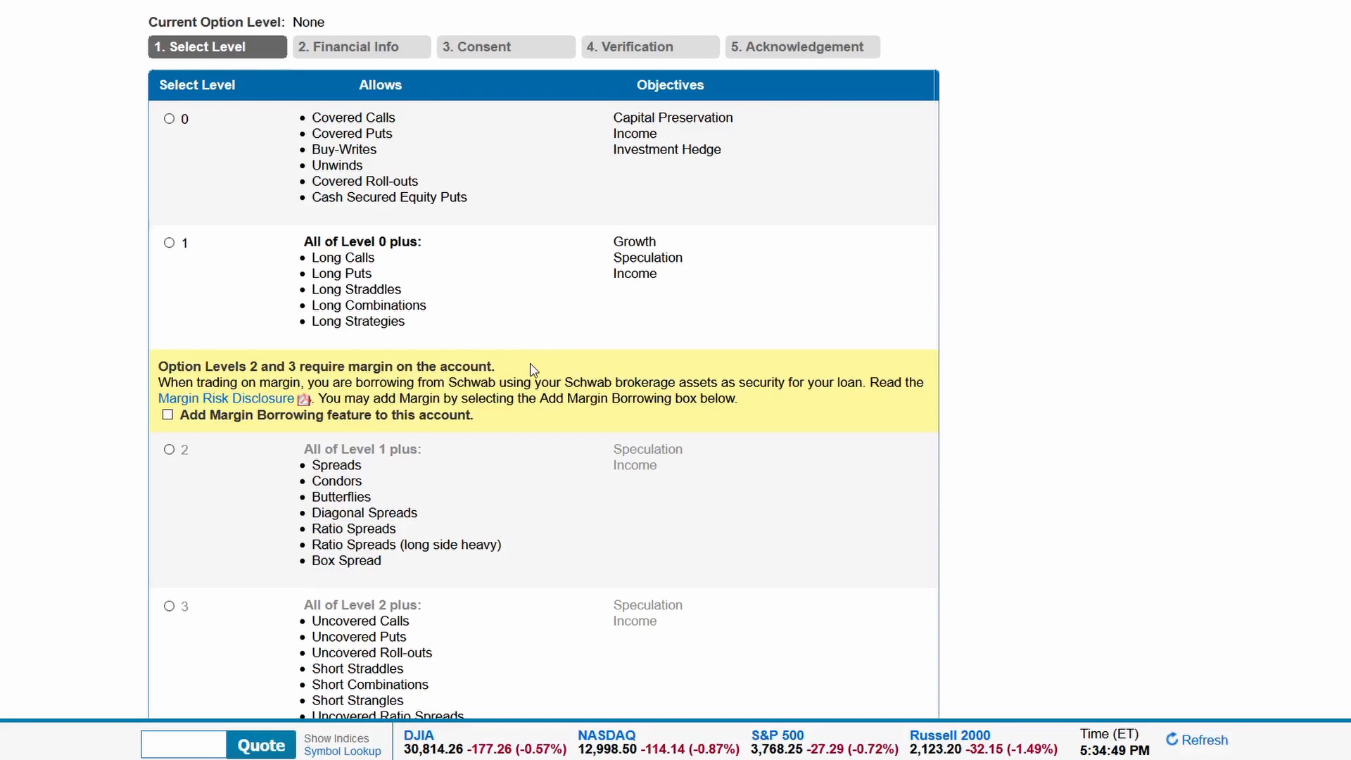
mouse_move(537, 361)
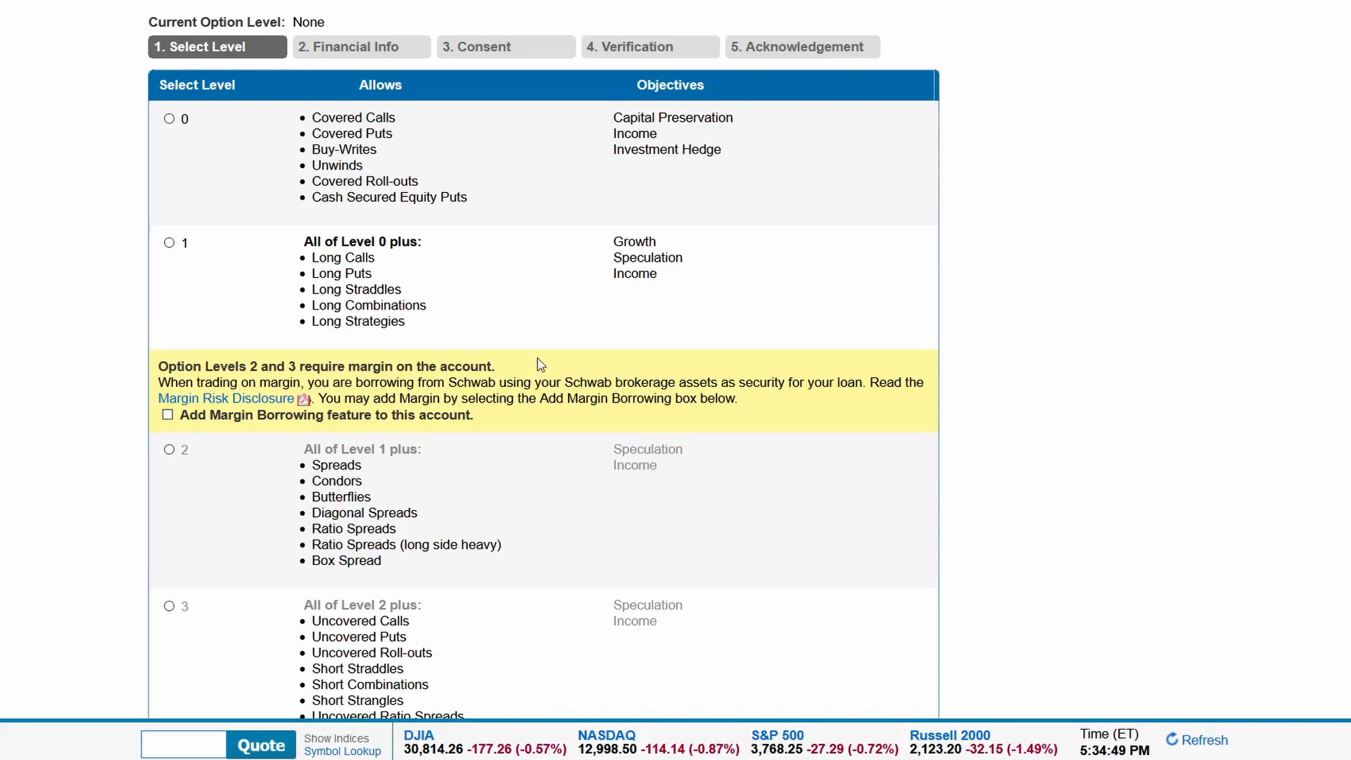
mouse_move(448, 476)
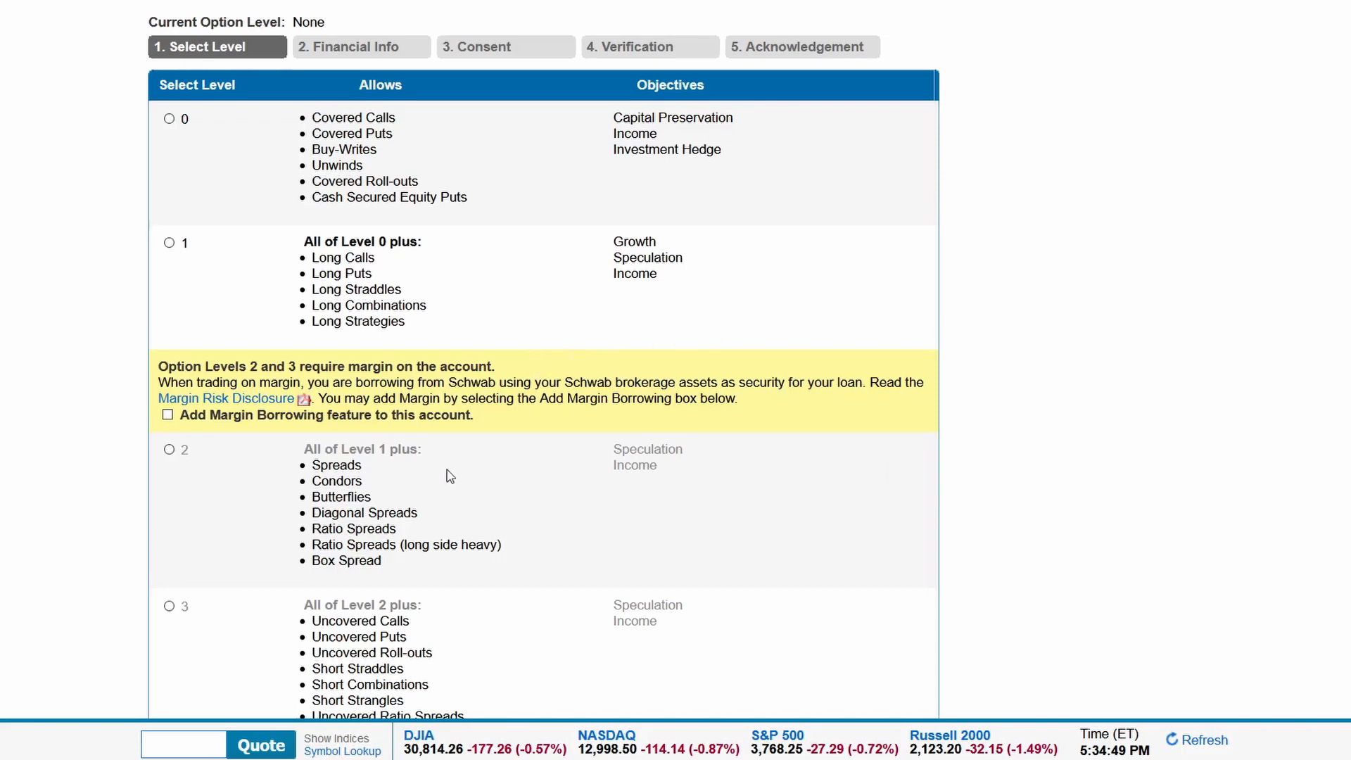
- Continue with option level 1 selected to reach the Financial Info step
scroll(down, 3)
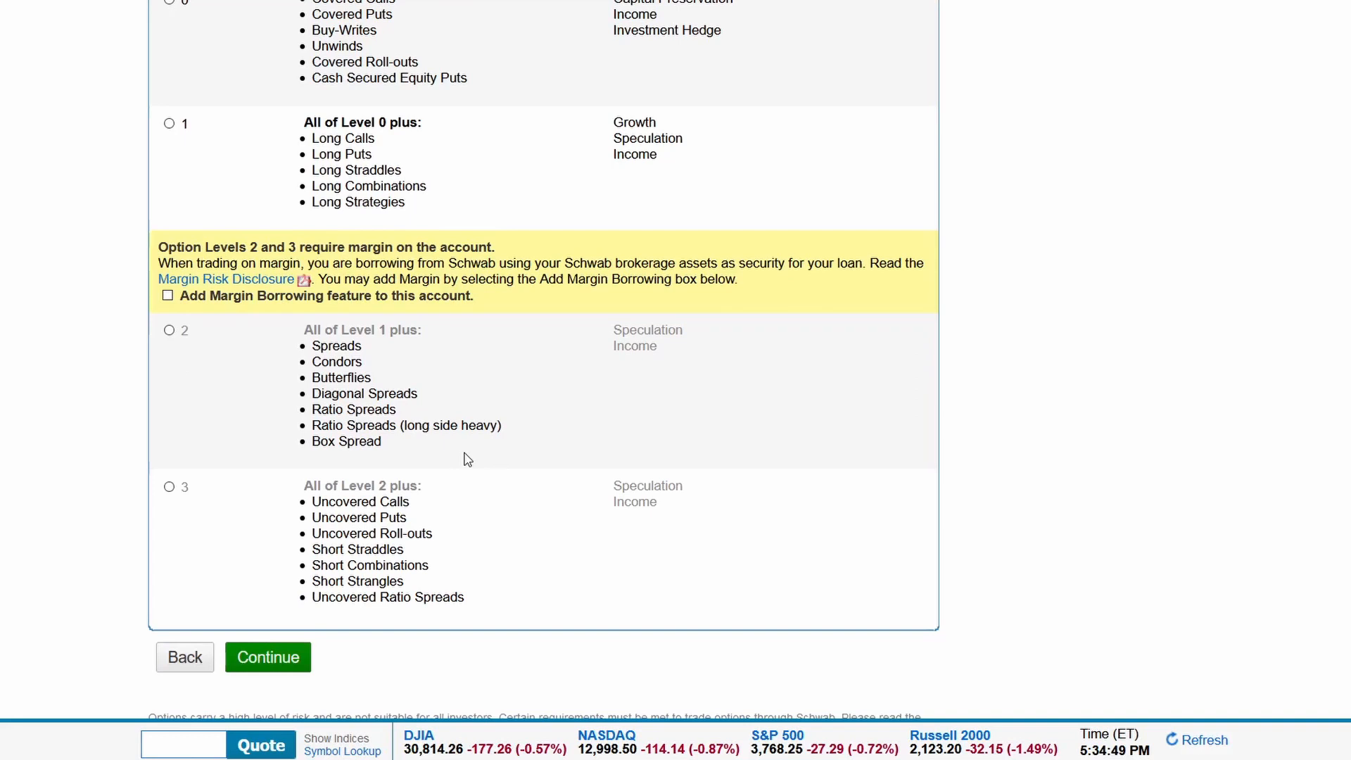
mouse_move(608, 432)
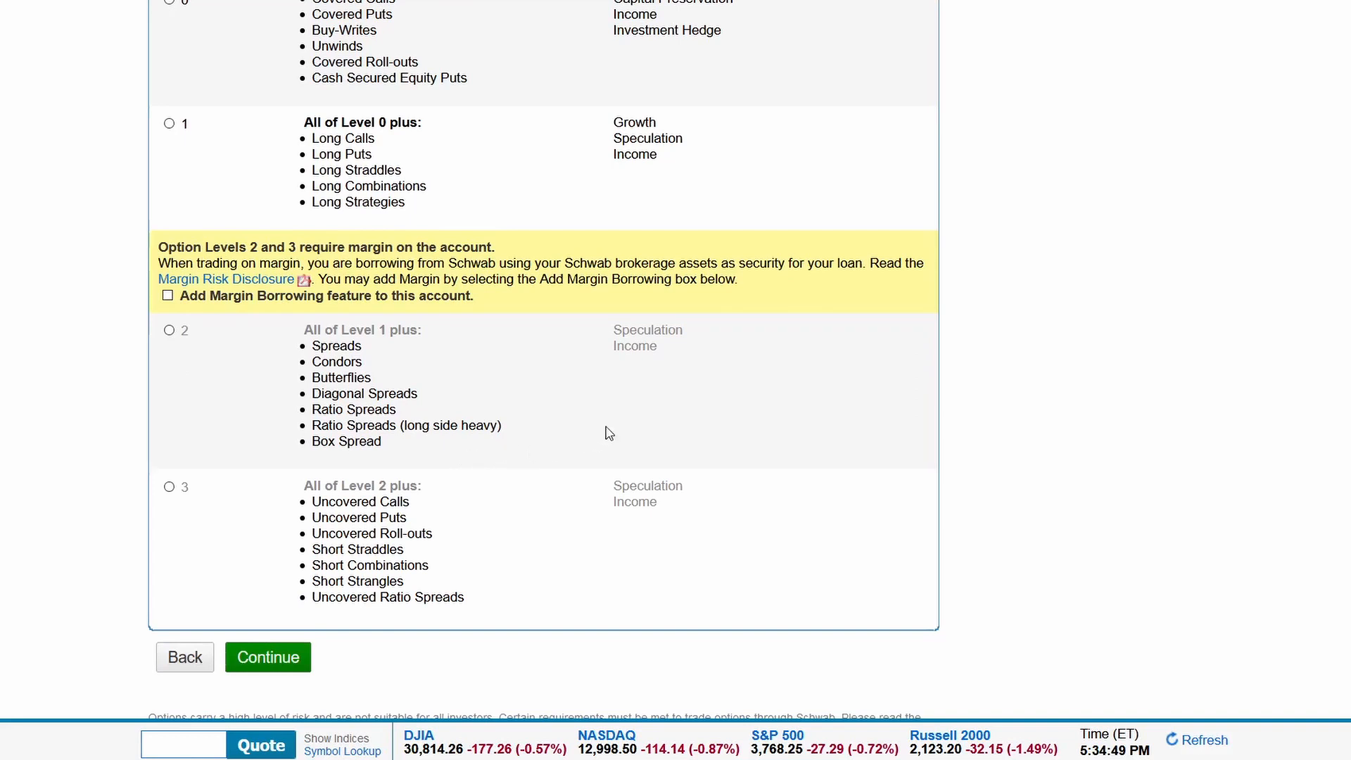
mouse_move(648, 377)
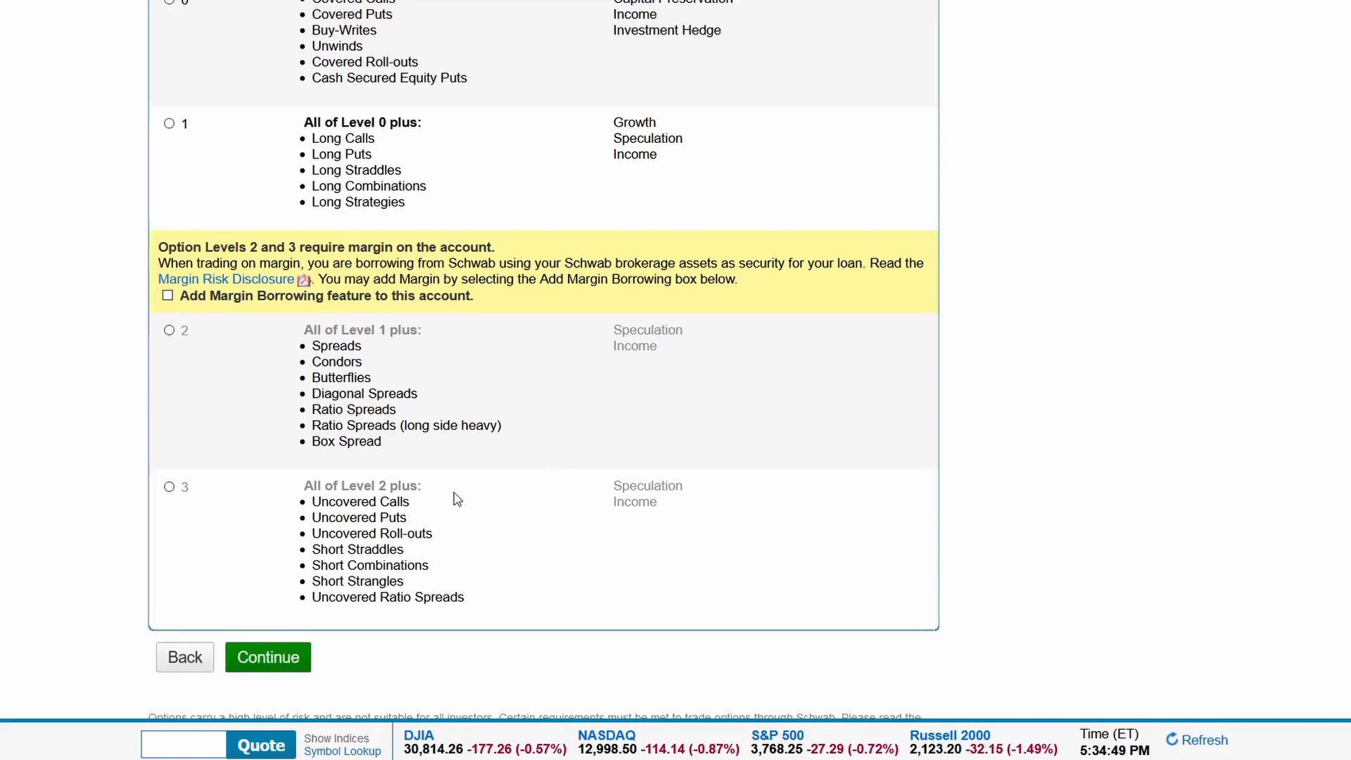
mouse_move(494, 567)
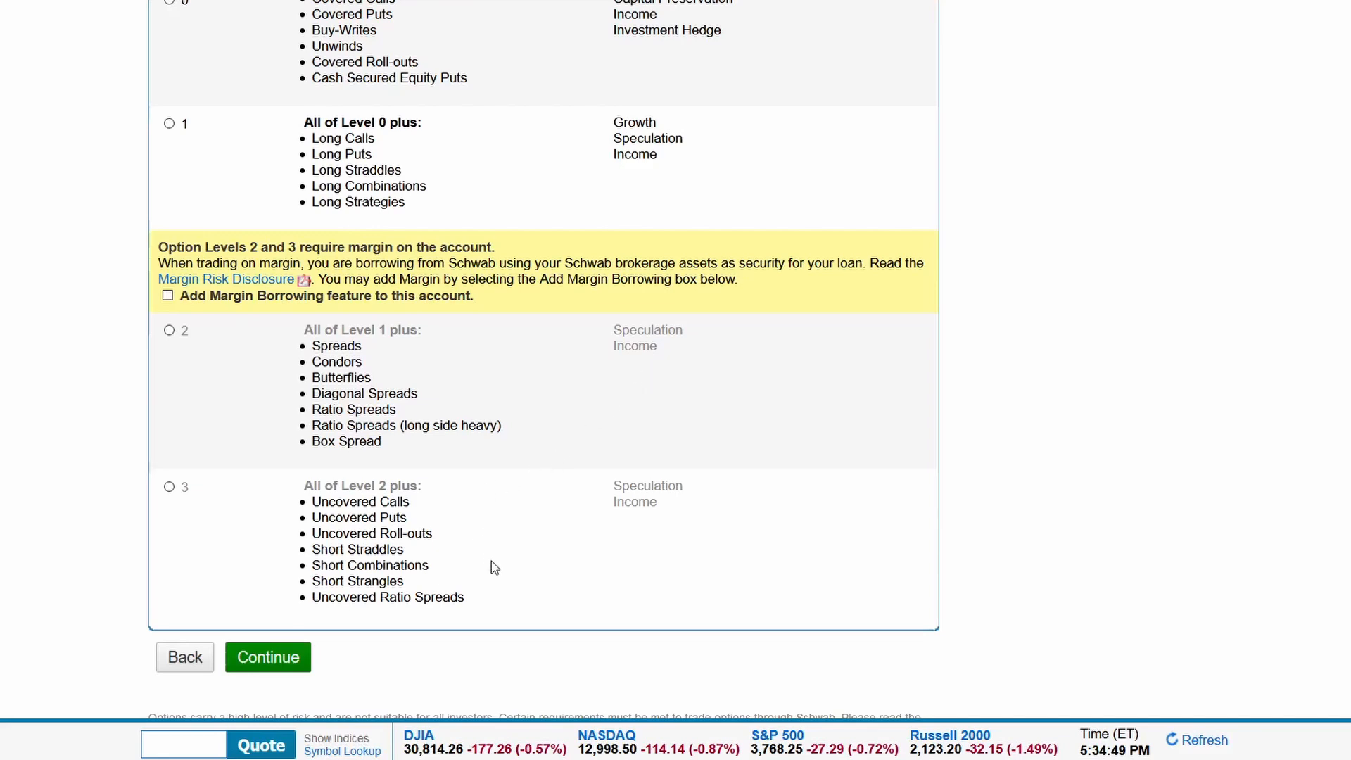
mouse_move(528, 609)
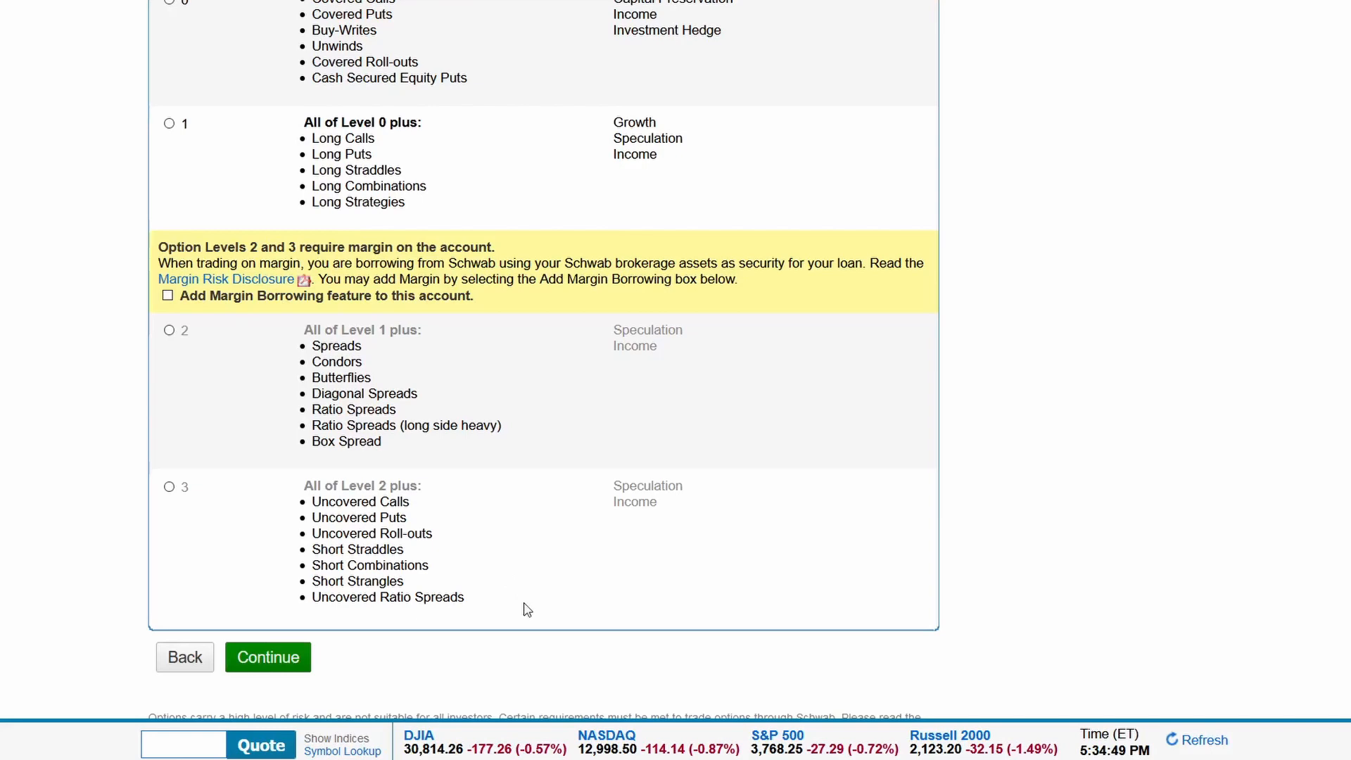
mouse_move(420, 628)
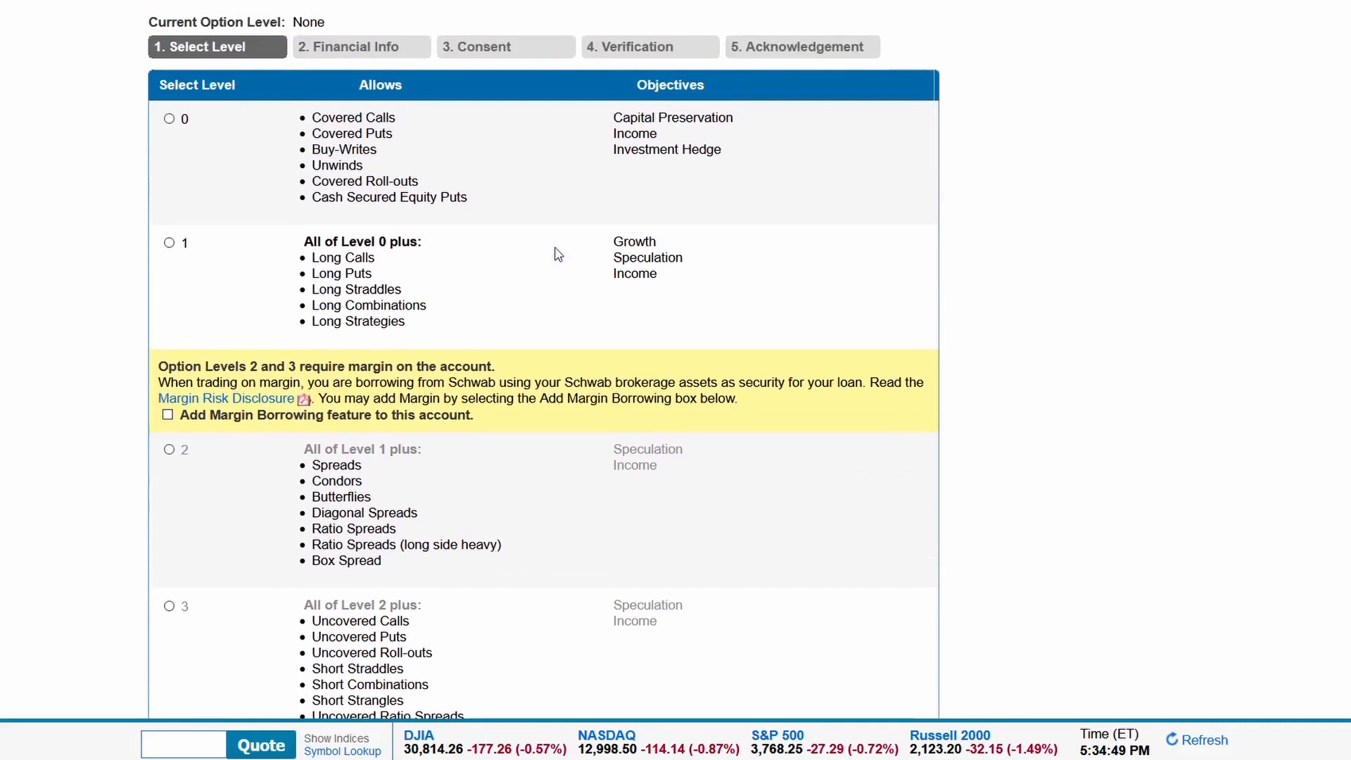
mouse_move(279, 155)
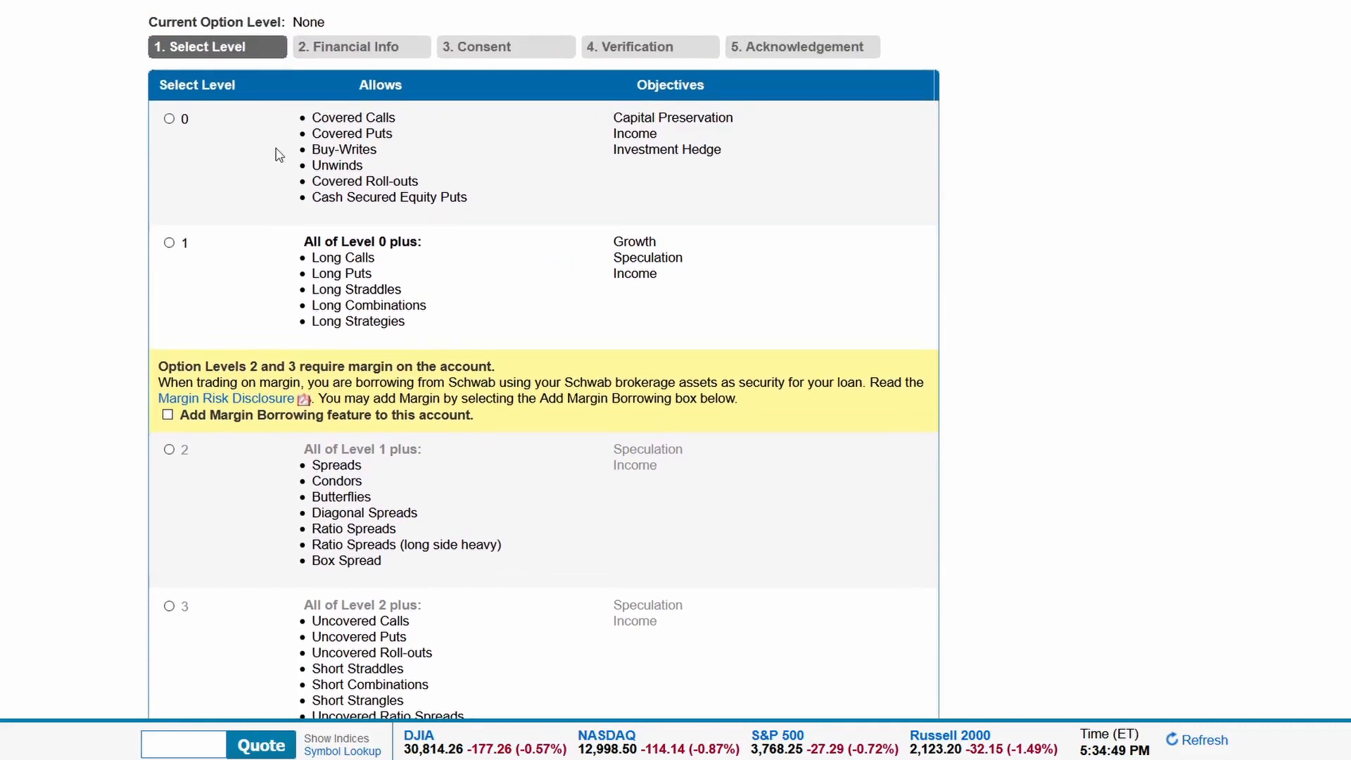
mouse_move(245, 284)
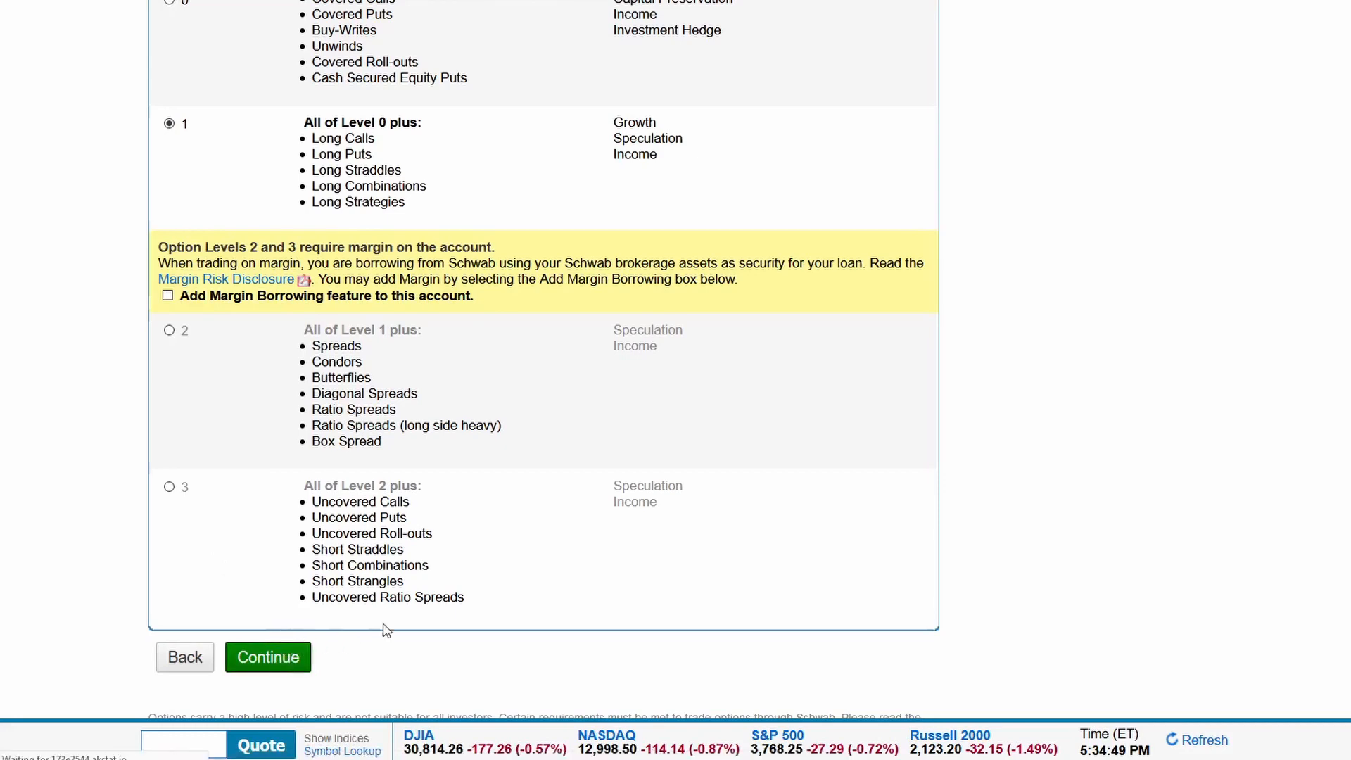
click(268, 657)
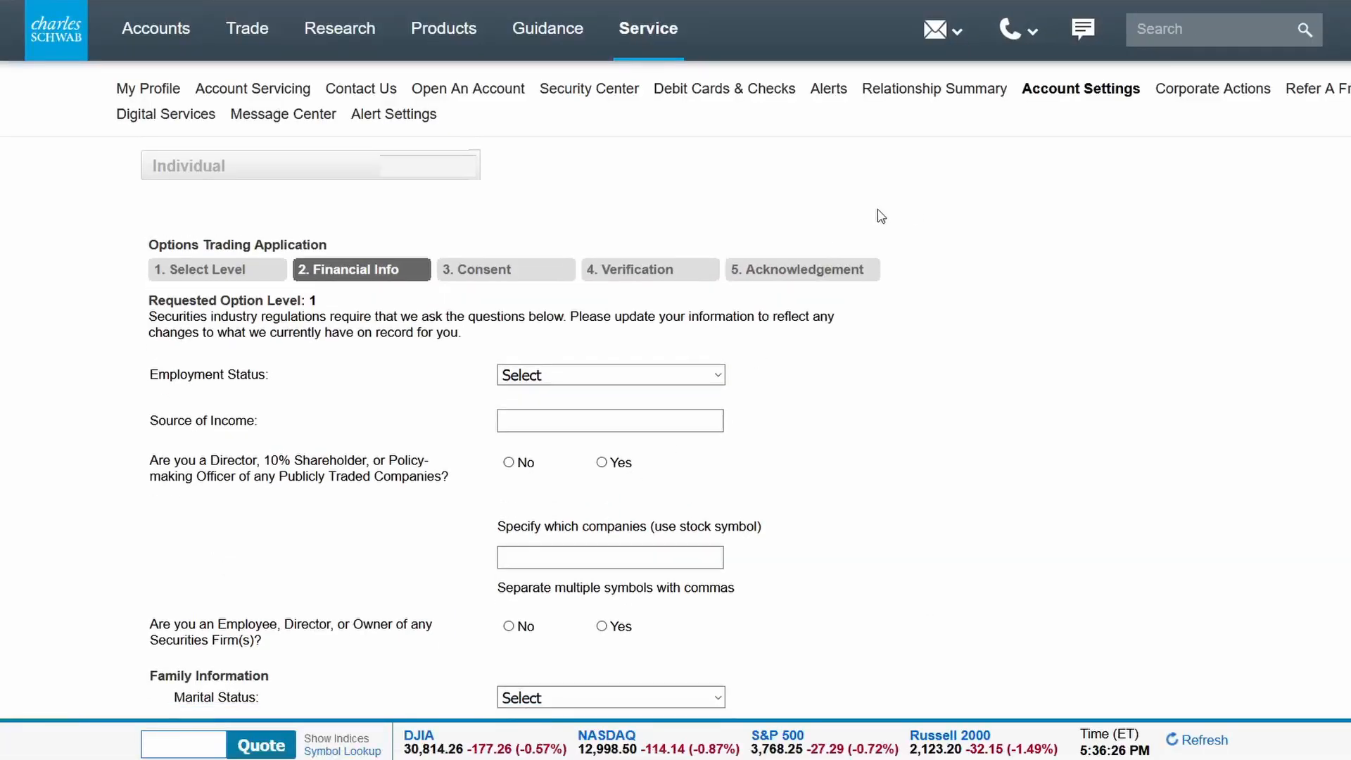
- Leave the Financial Info form and bring up the Trade section menu
scroll(down, 3)
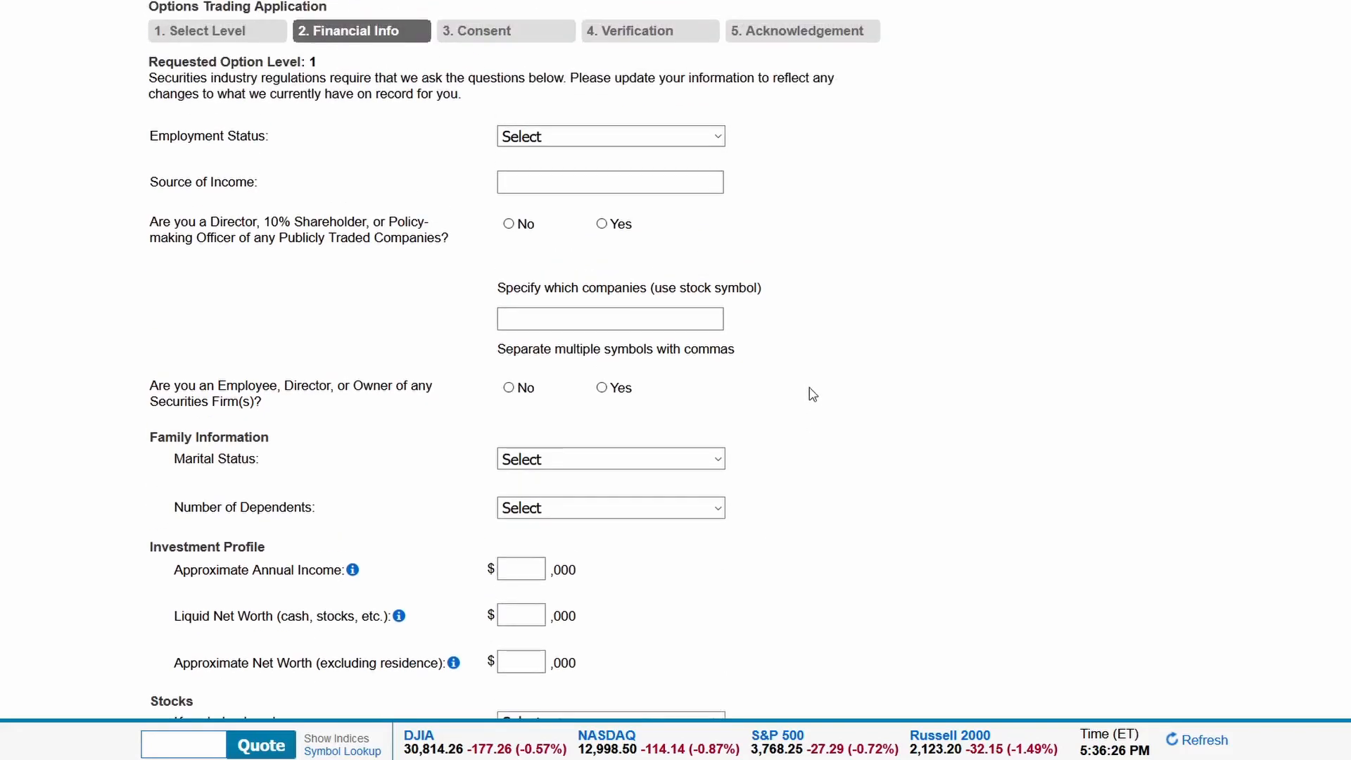
scroll(down, 3)
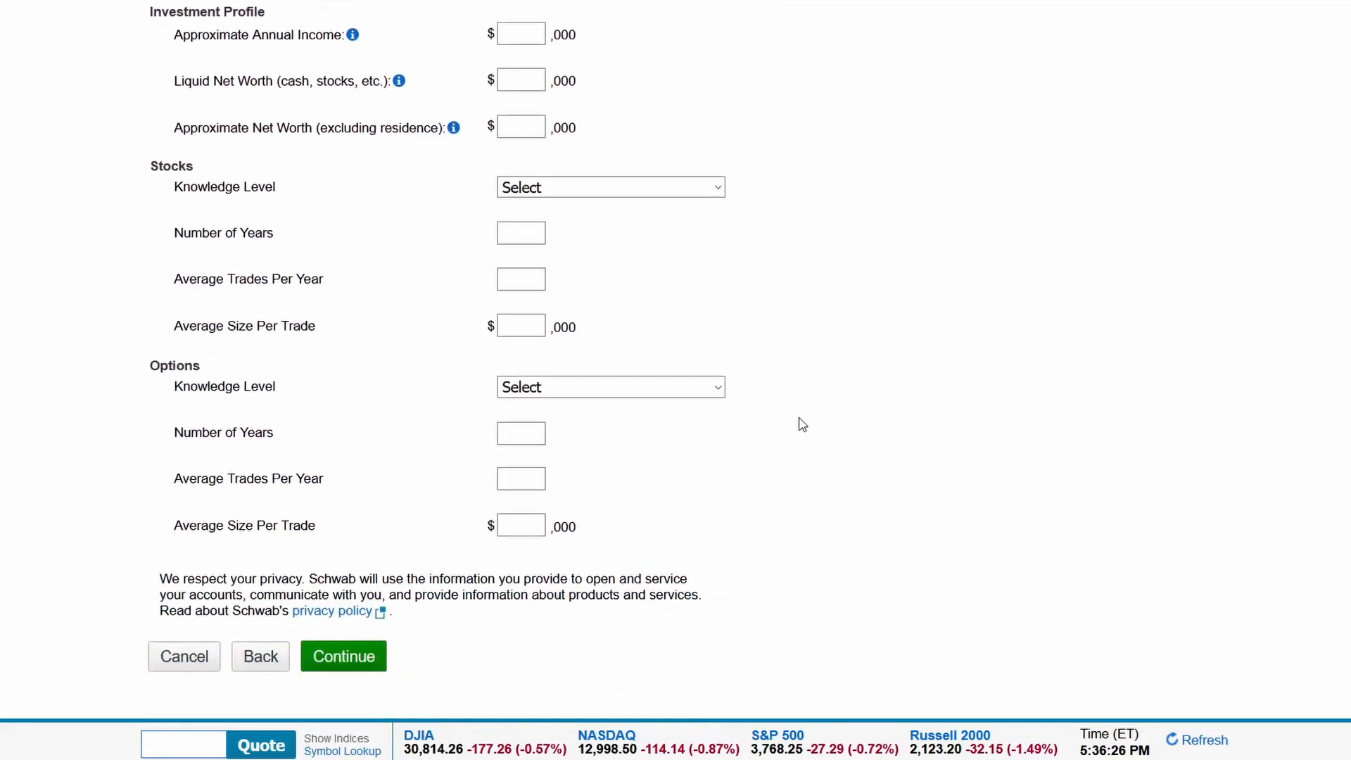
click(247, 28)
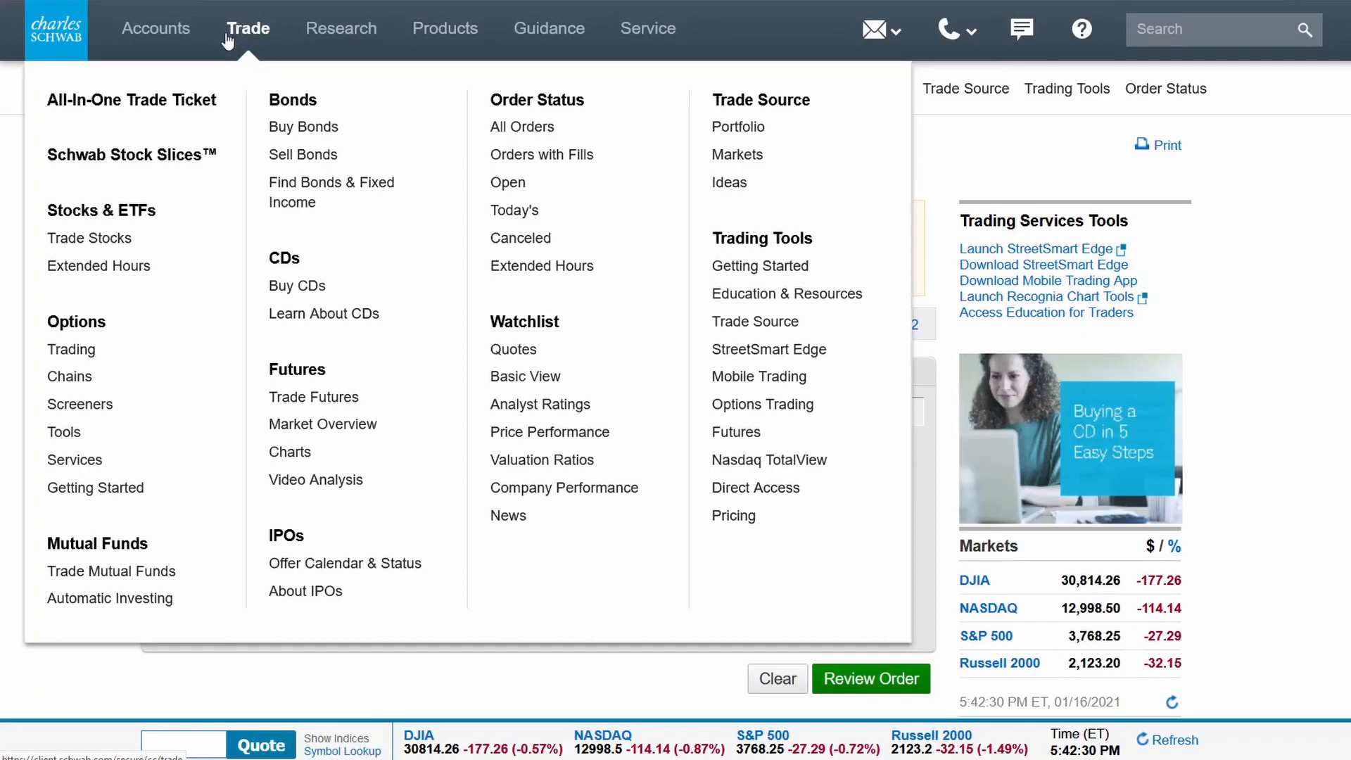
mouse_move(248, 33)
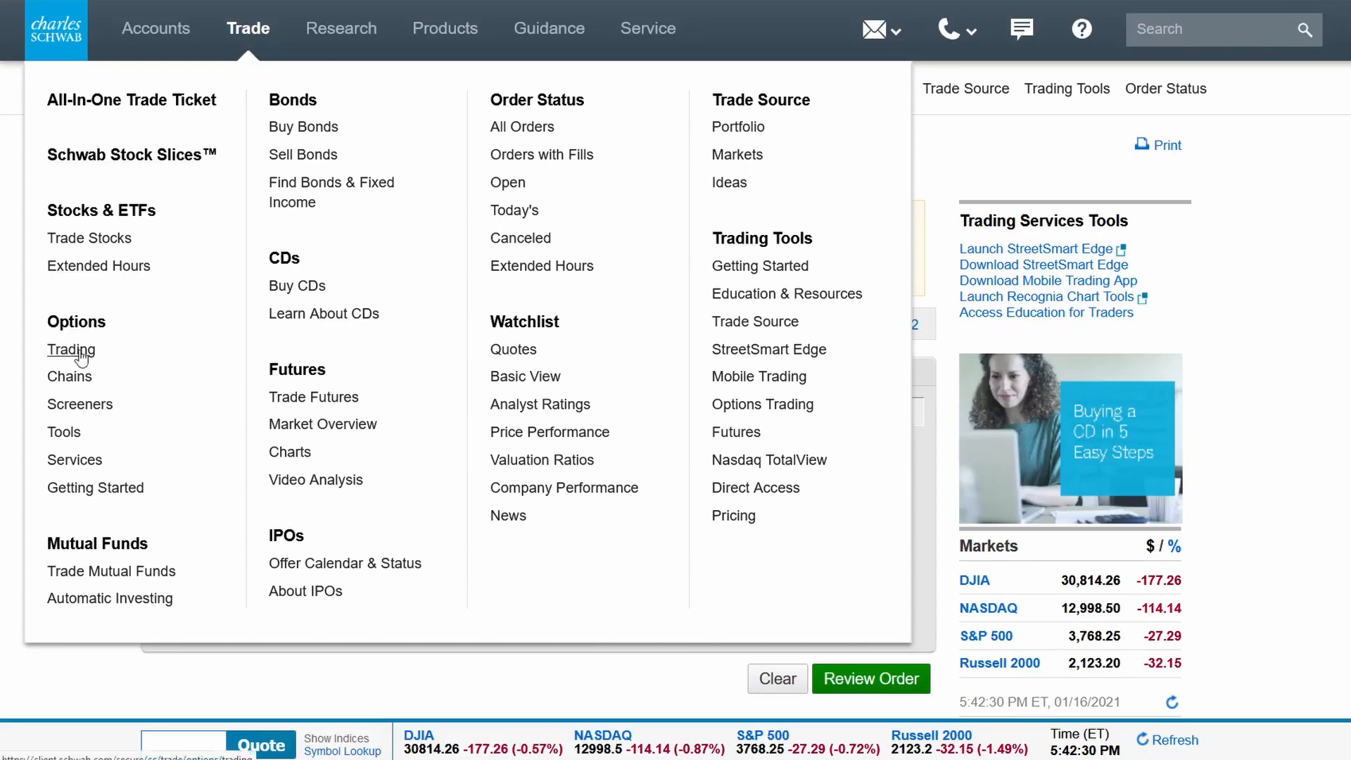
- Go to Options Trading to get a blank options order ticket
click(71, 349)
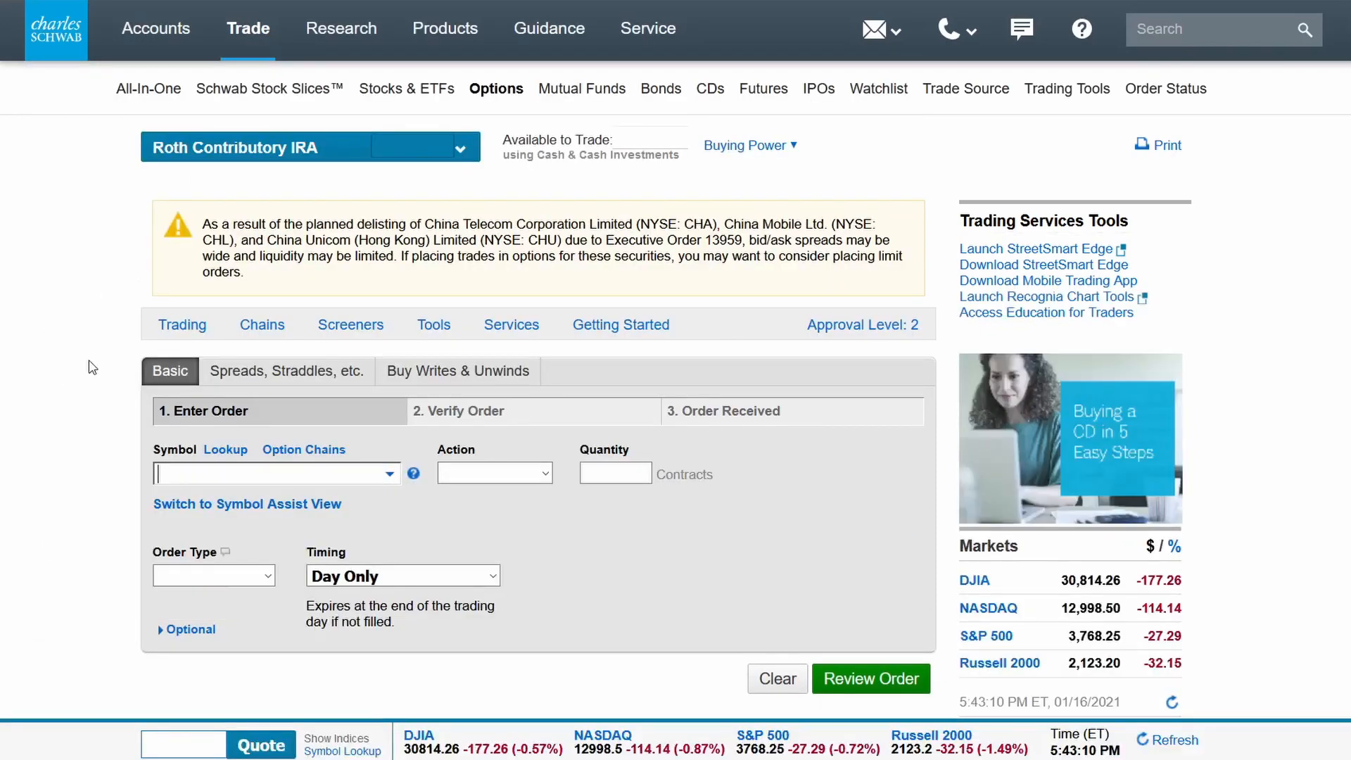
mouse_move(82, 374)
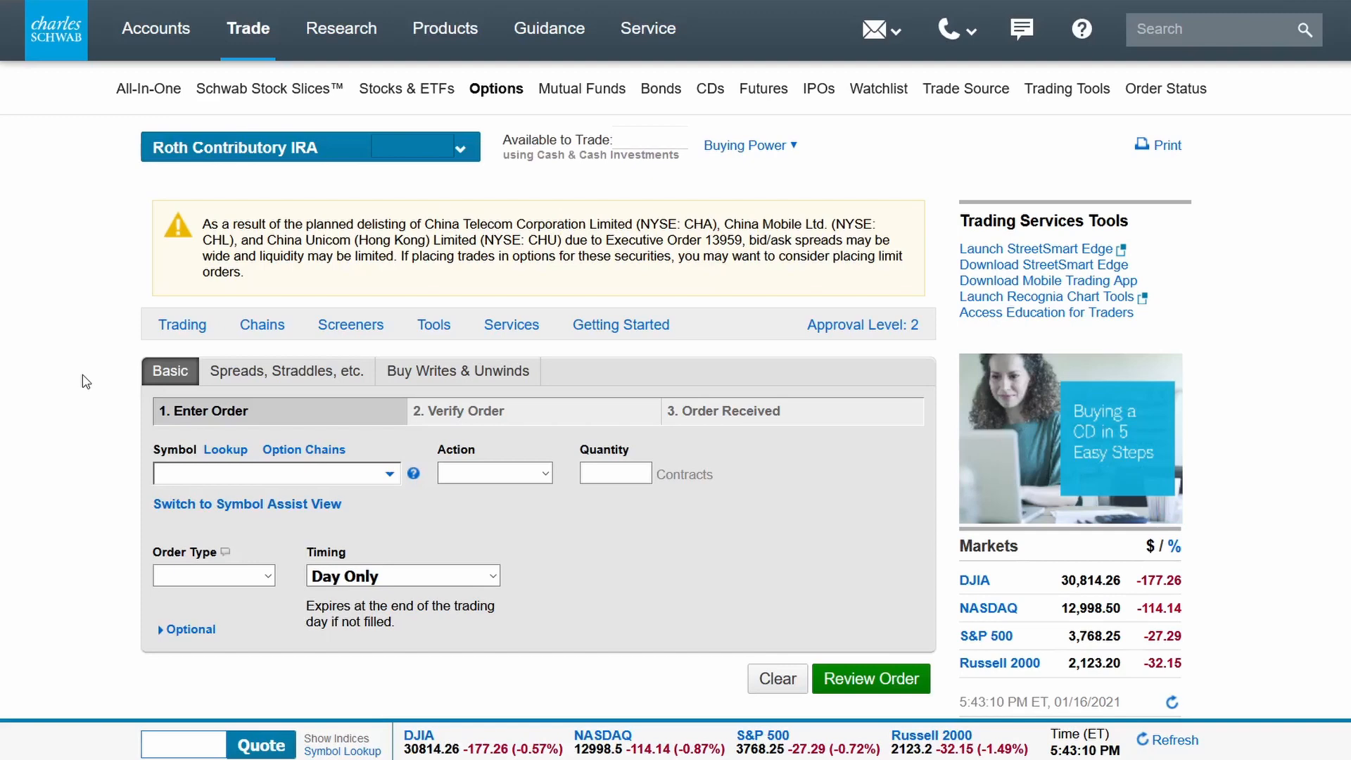
mouse_move(514, 446)
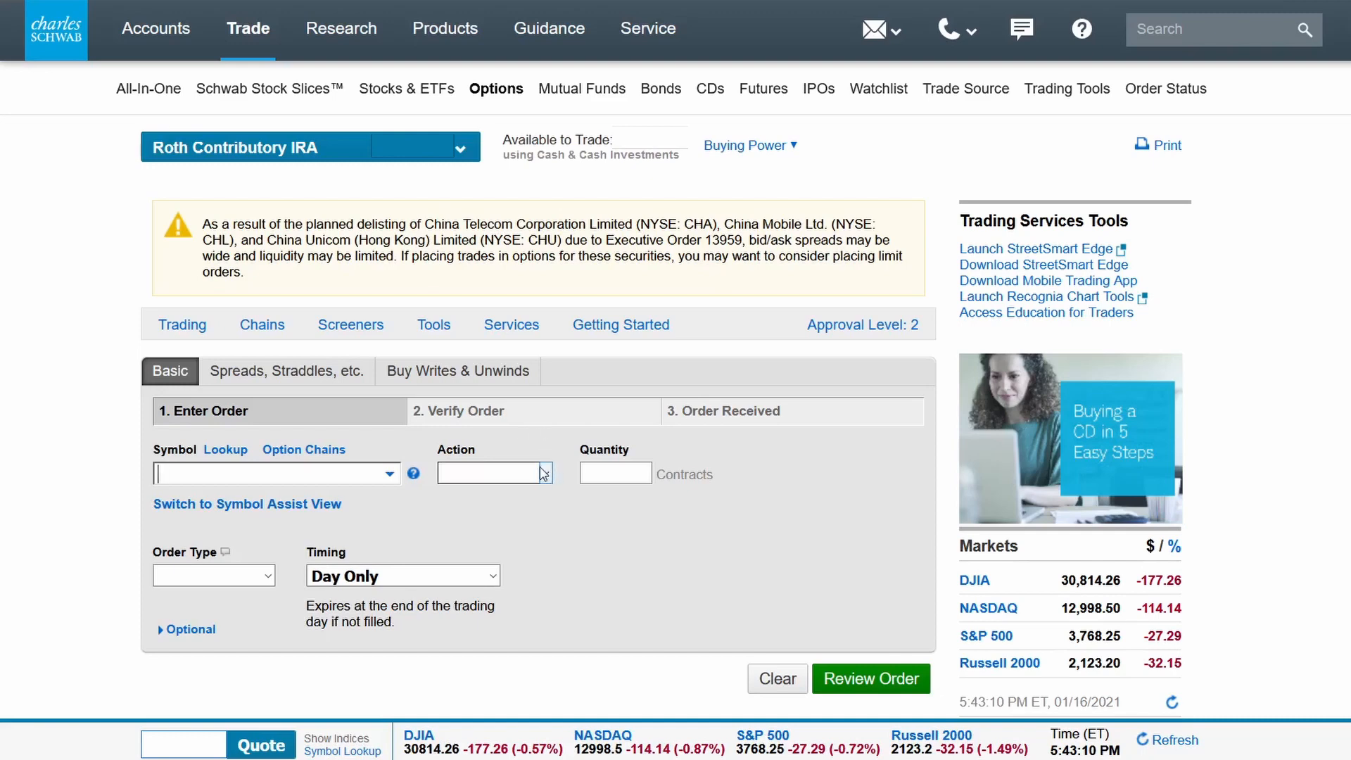
- Set the order to Buy to Open, 1 contract, order type Market then changed to Limit
click(494, 473)
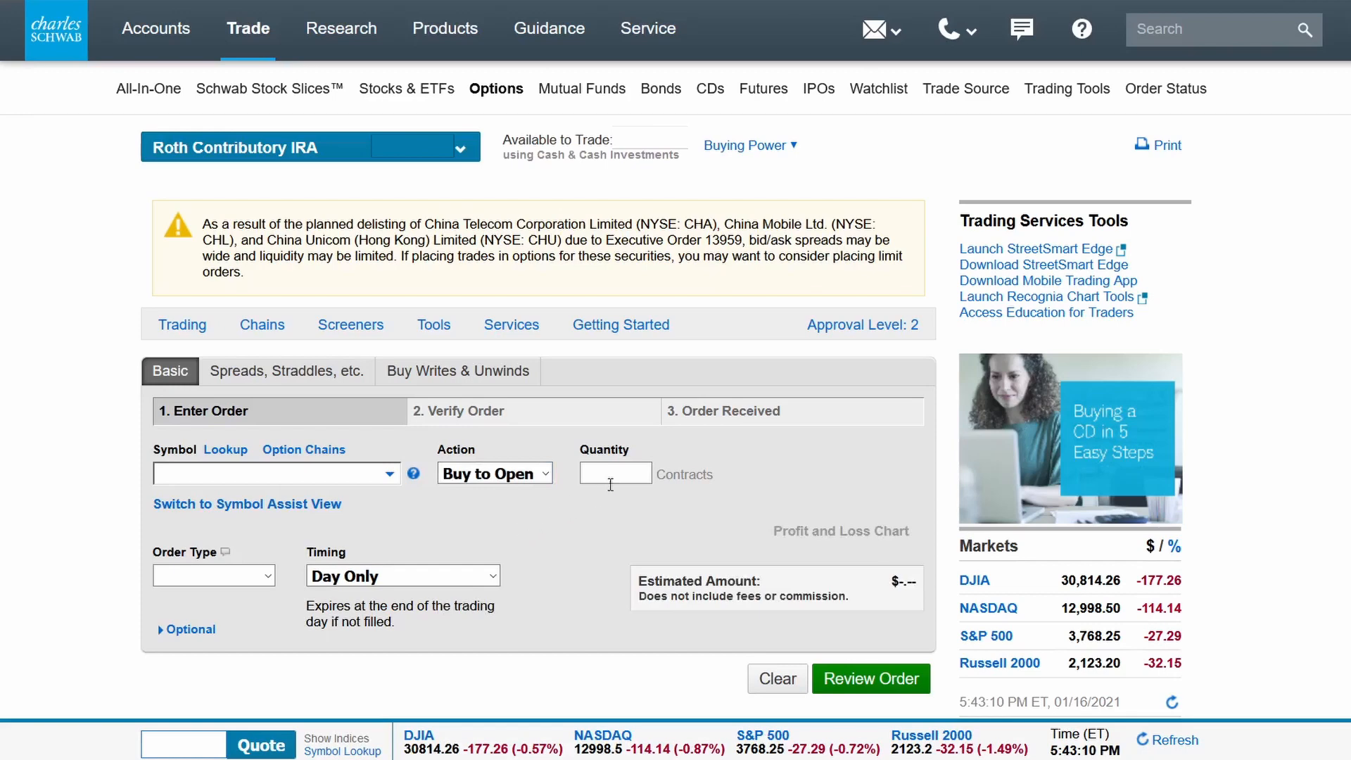
click(615, 473)
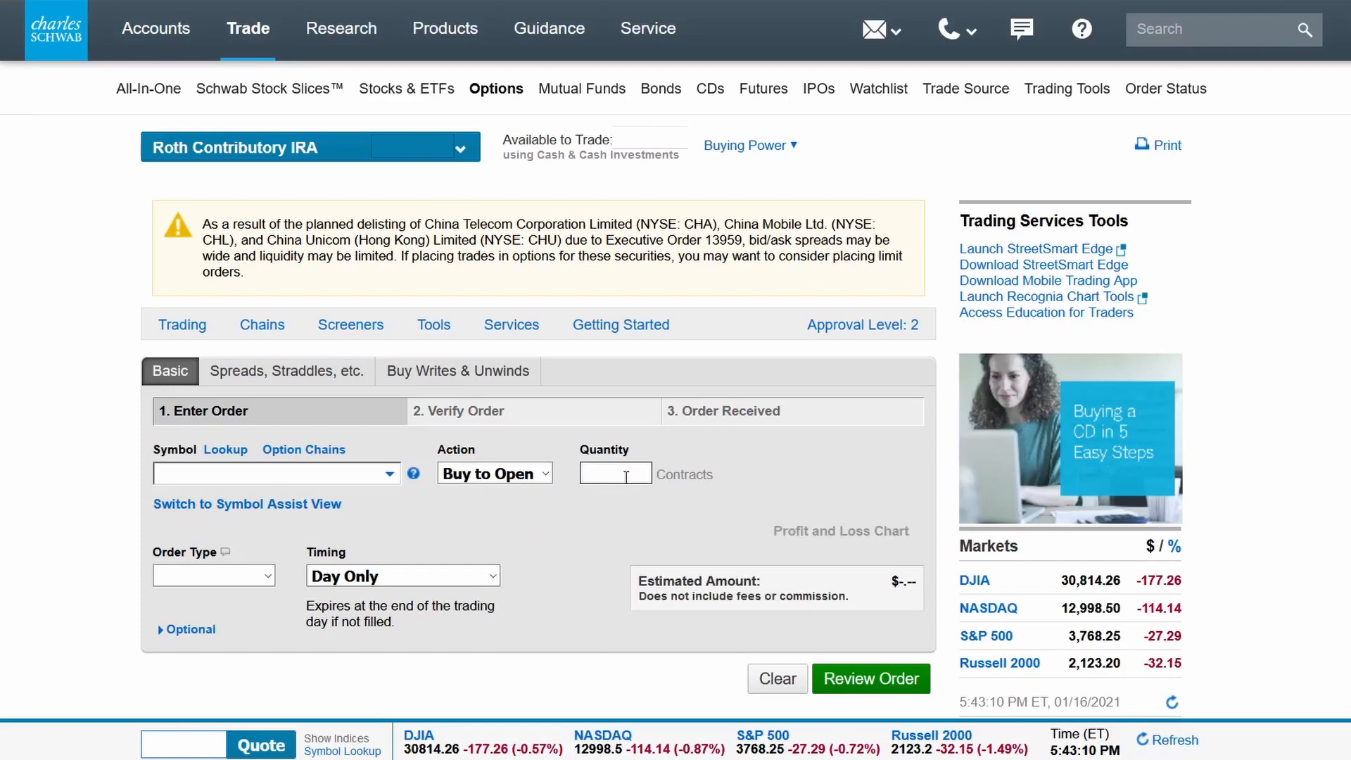
text(1)
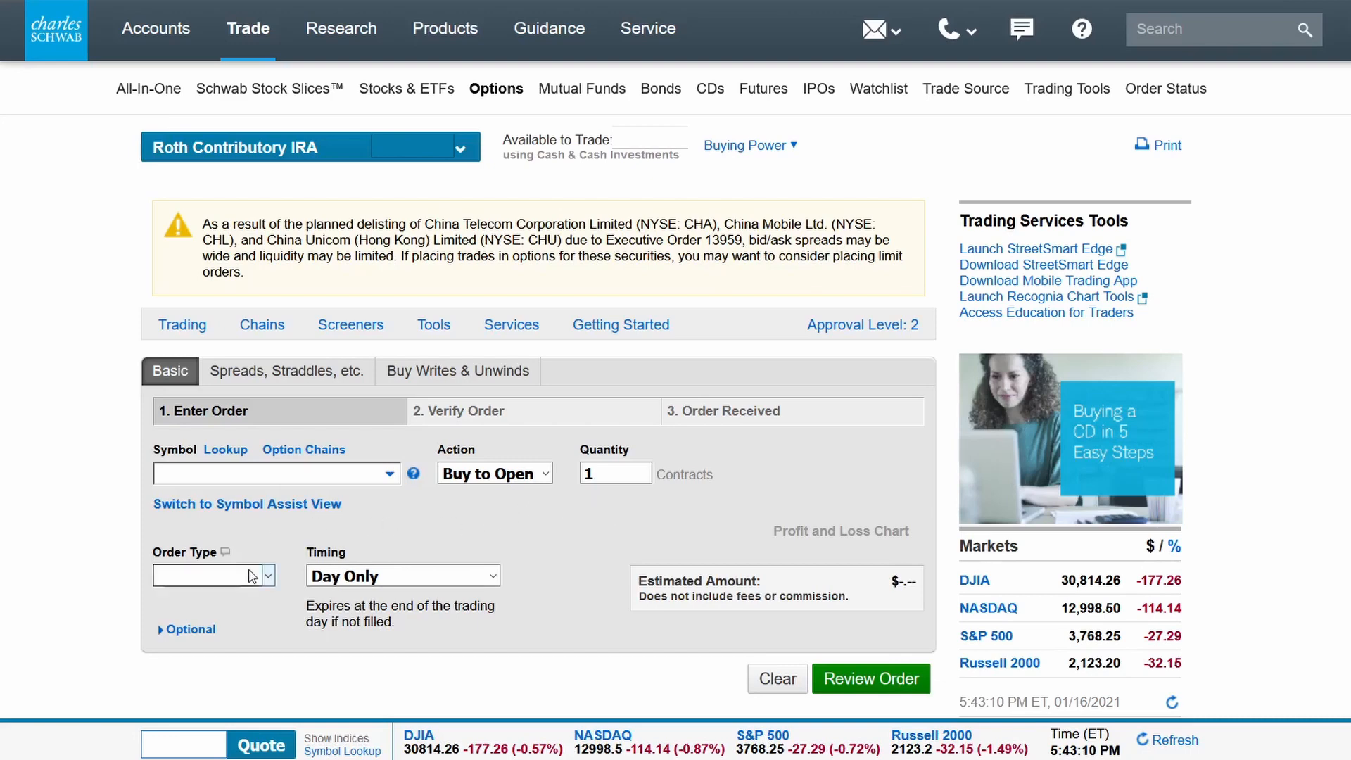
click(214, 575)
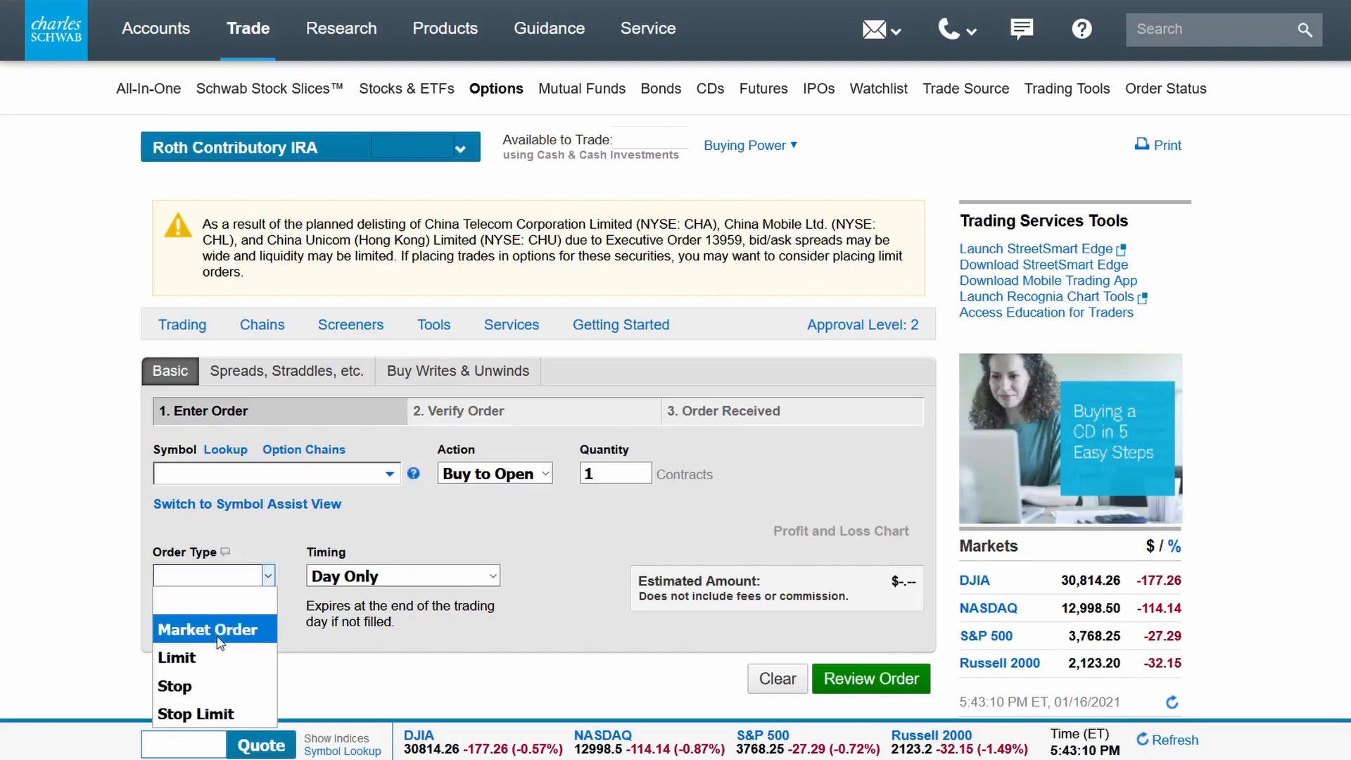
click(212, 629)
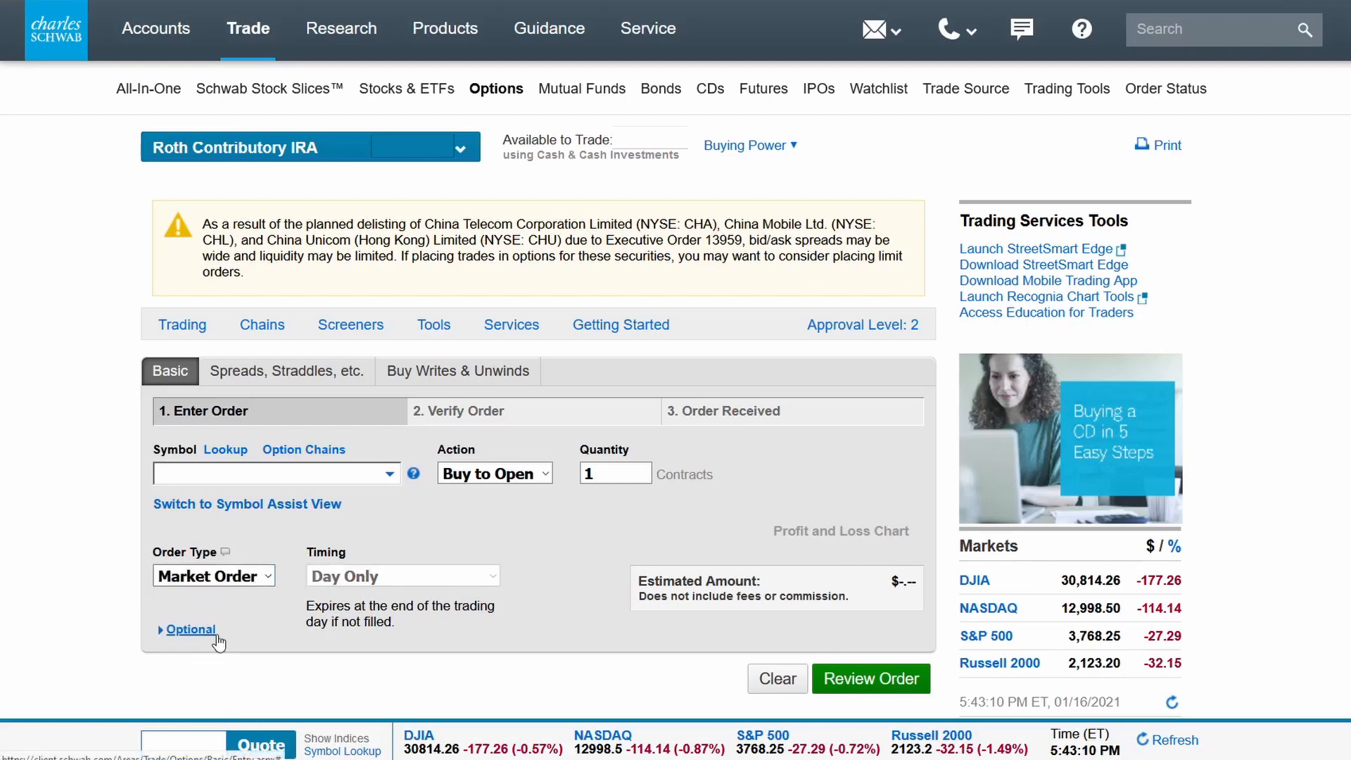
click(214, 574)
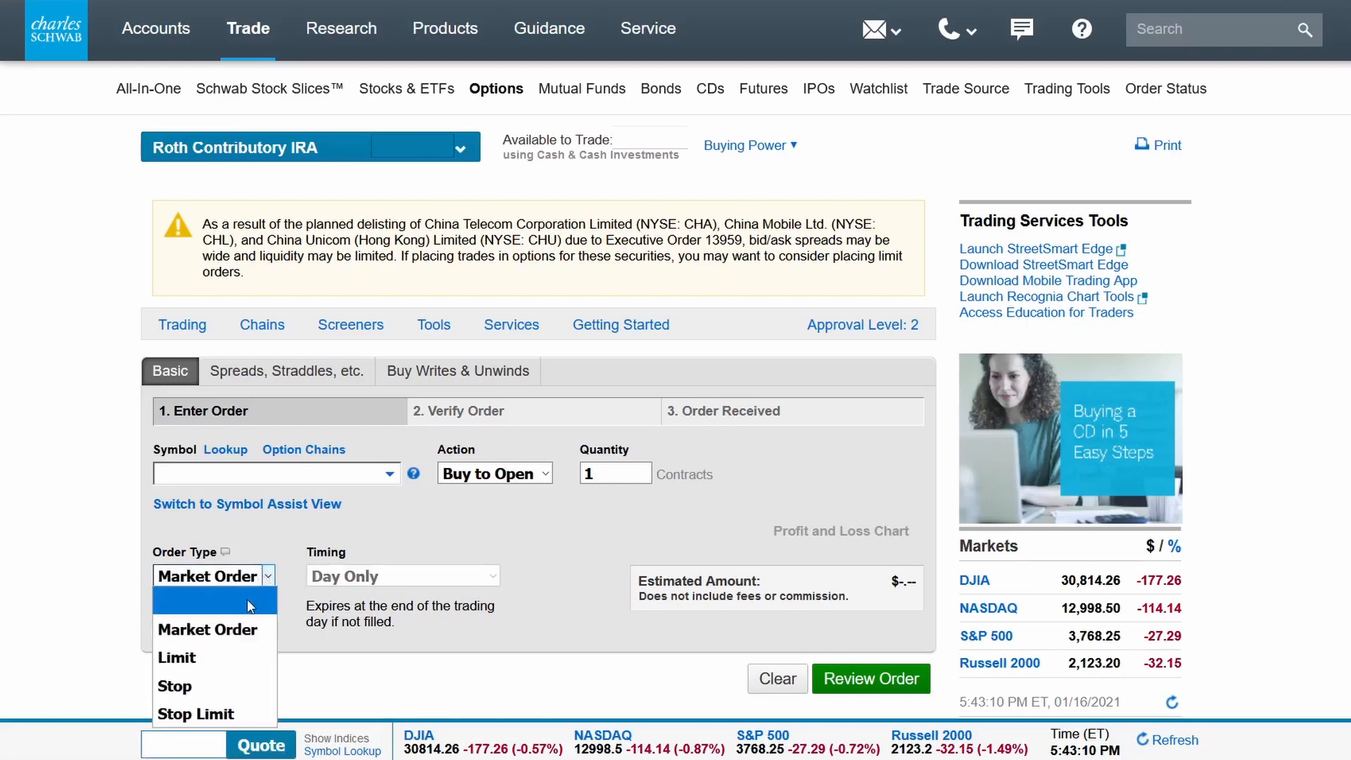
click(177, 658)
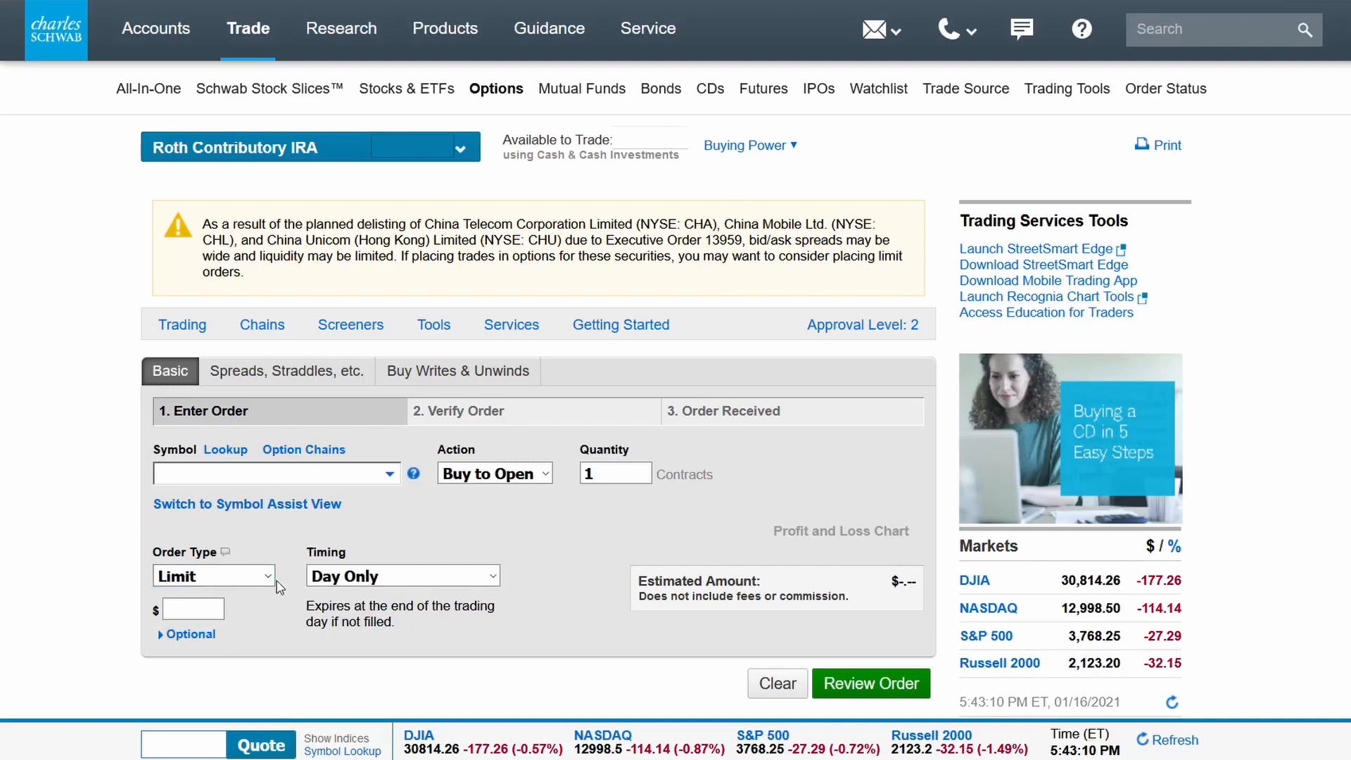
- Enter TSLA and load the 01/22/2021 830.00 C call into the order
text(ts)
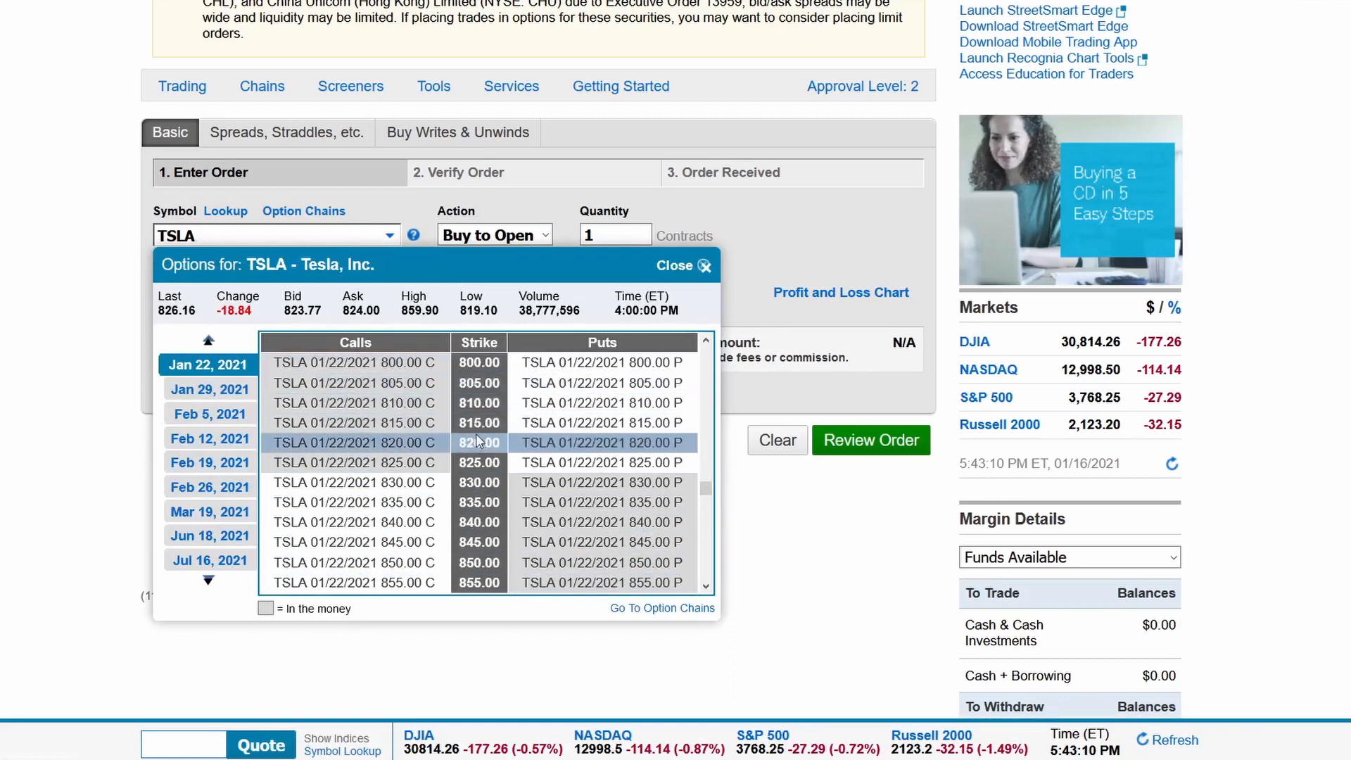
mouse_move(210, 389)
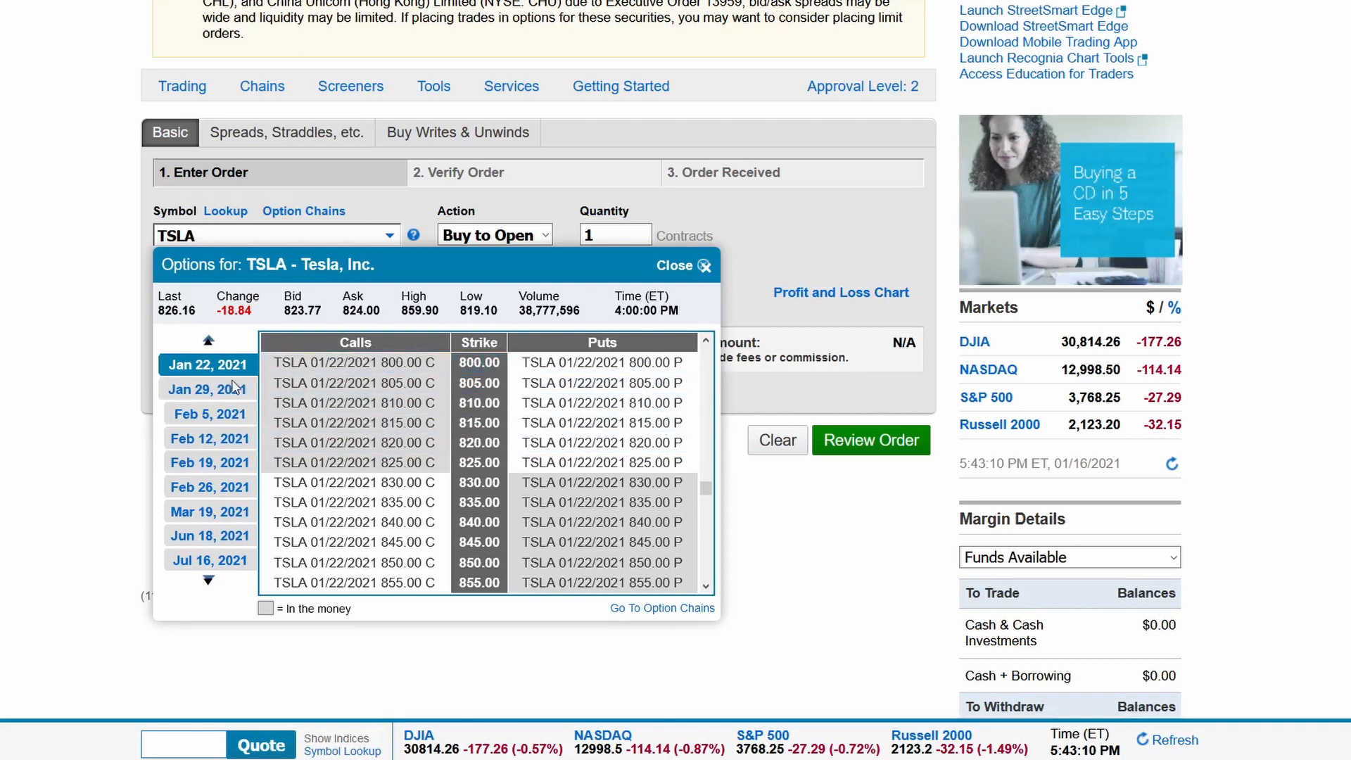
scroll(down, 3)
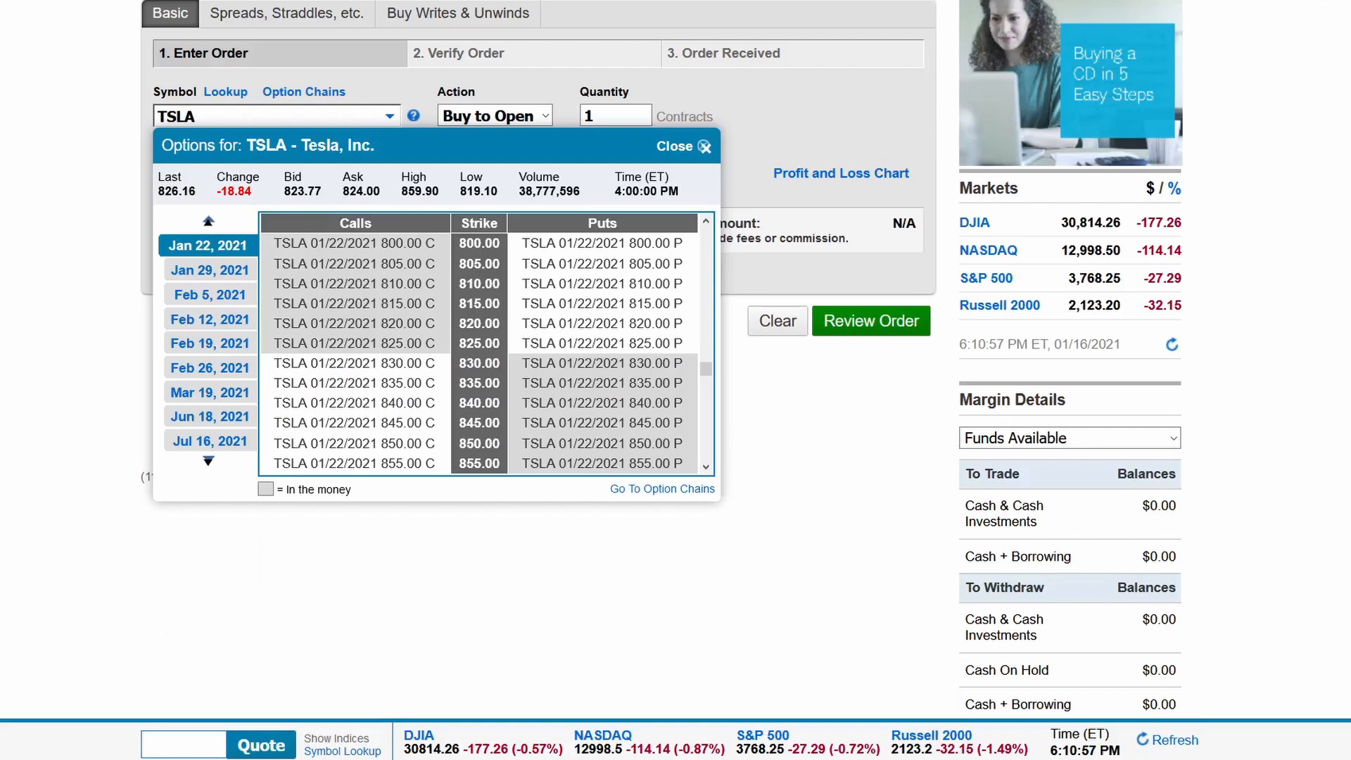
click(353, 383)
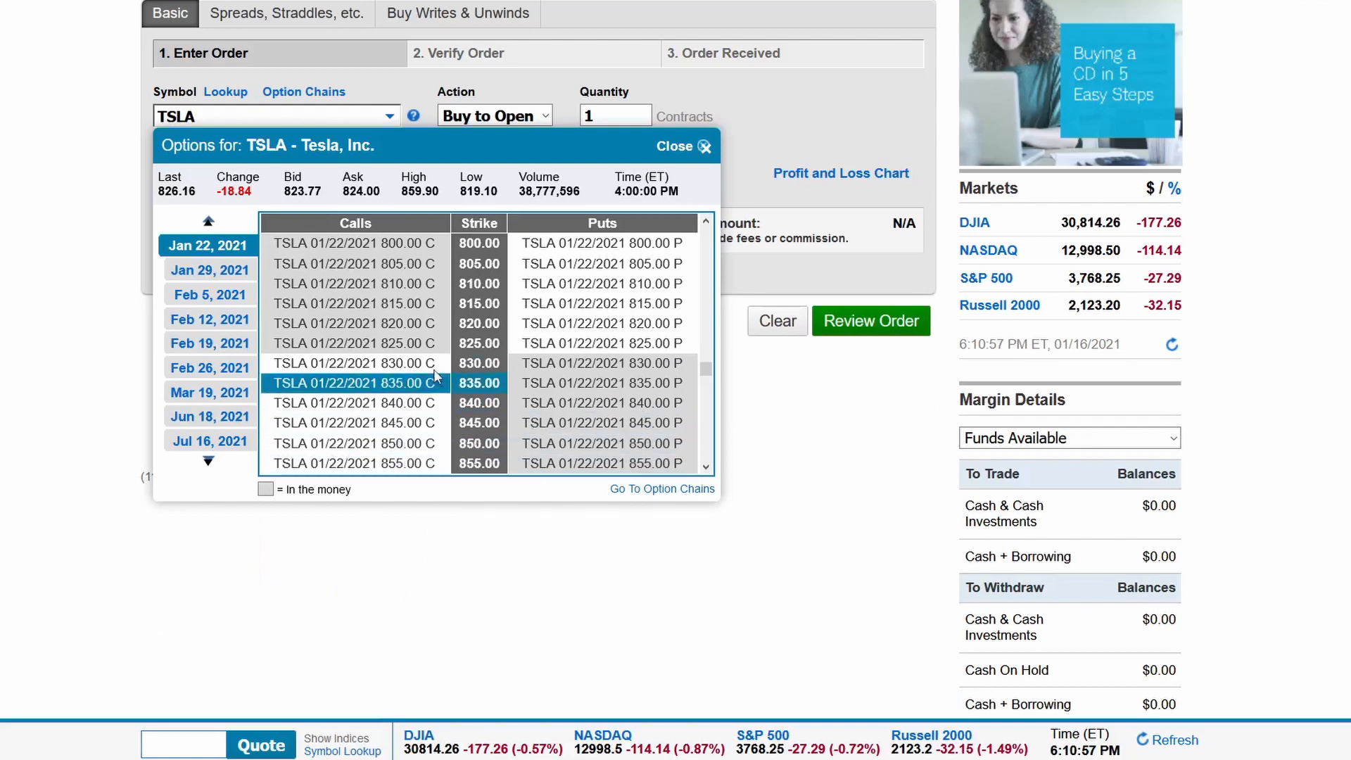
click(353, 363)
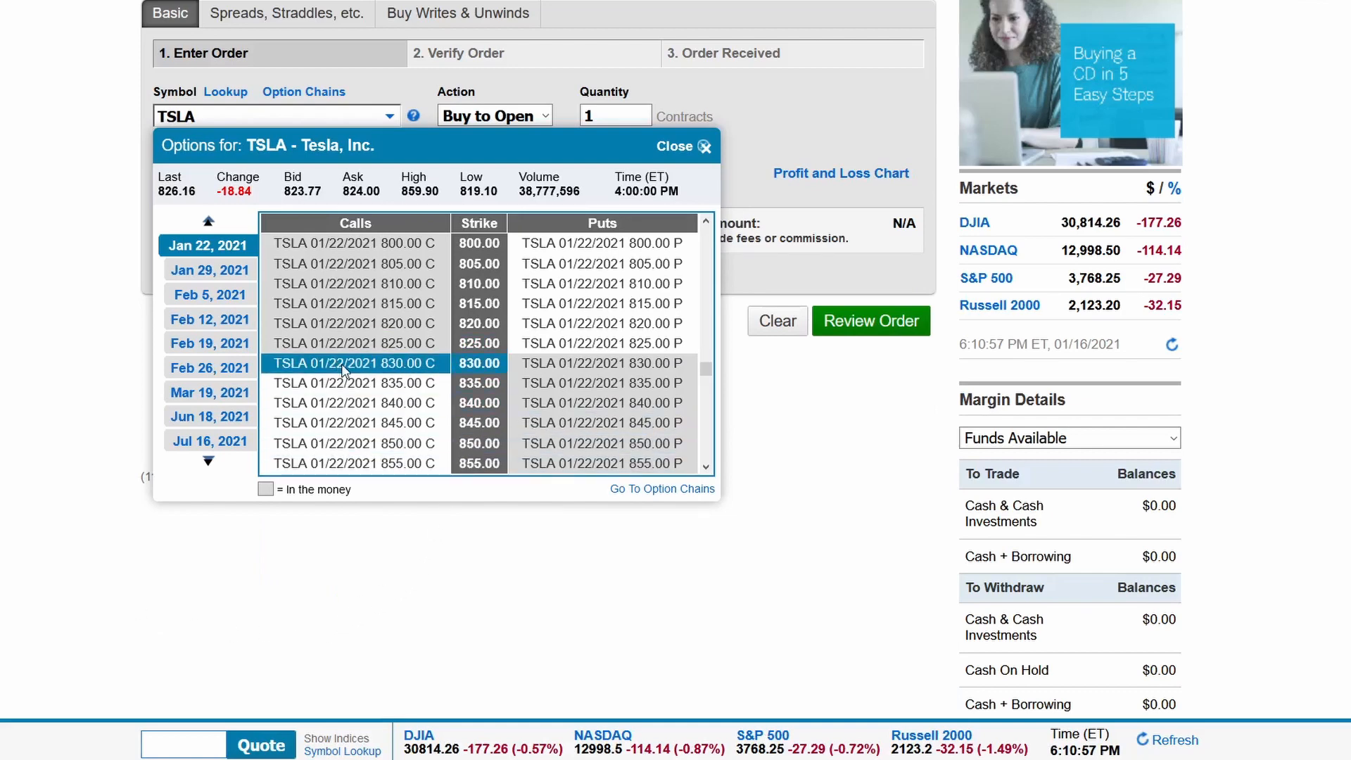
click(352, 363)
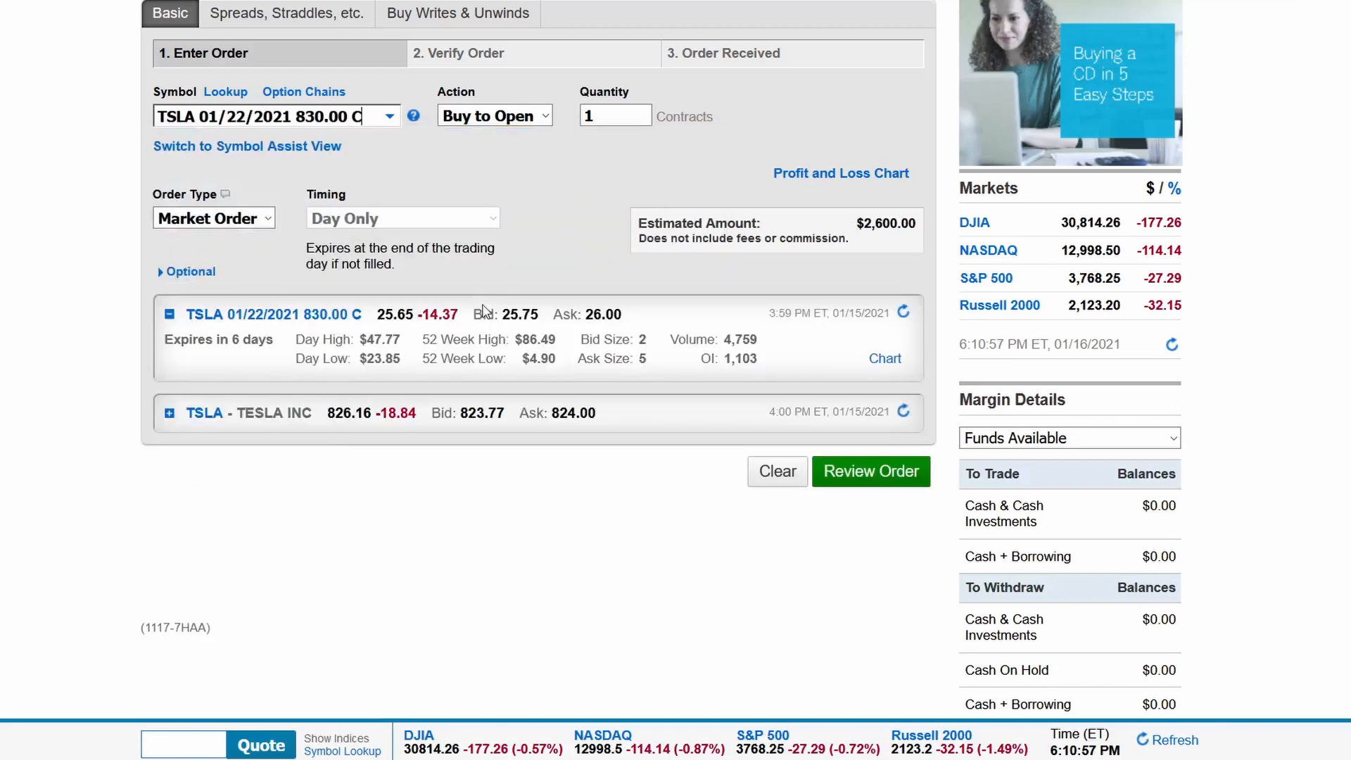
mouse_move(625, 185)
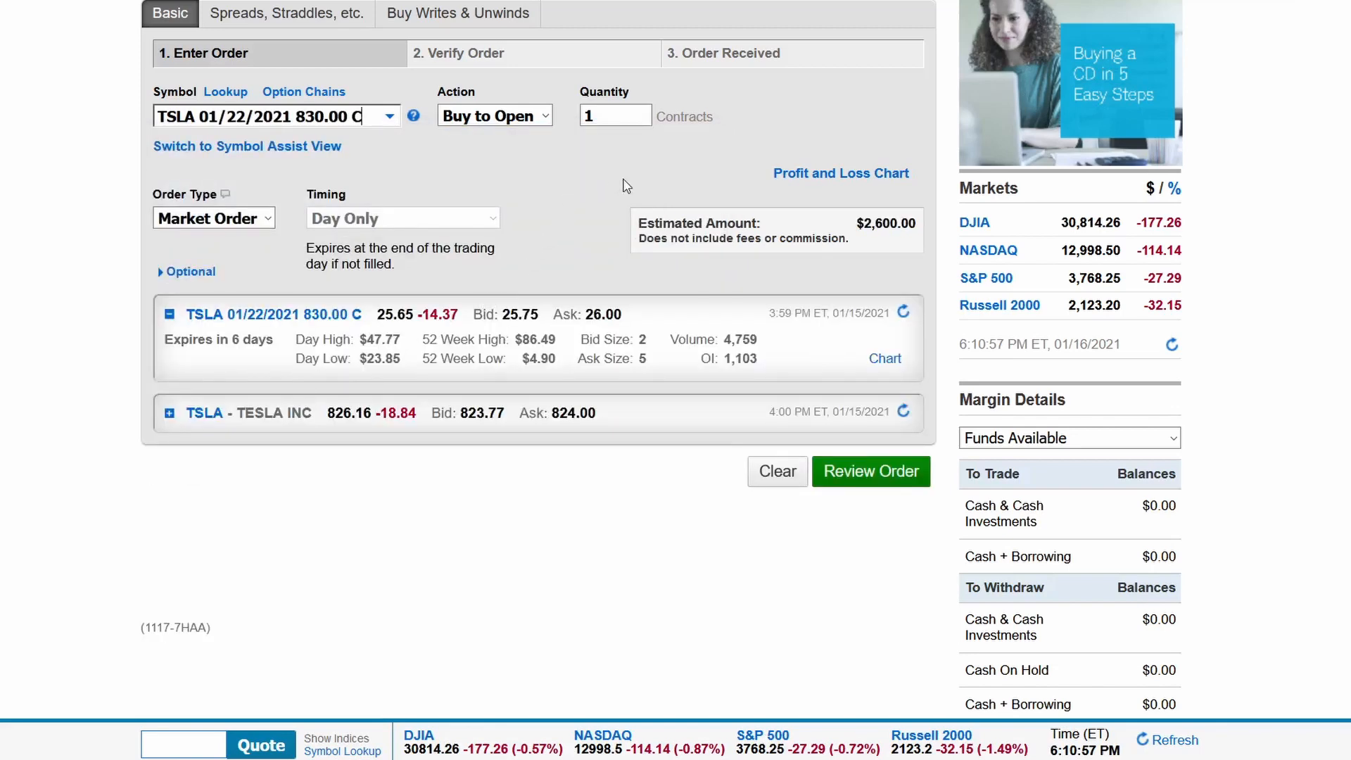
mouse_move(708, 274)
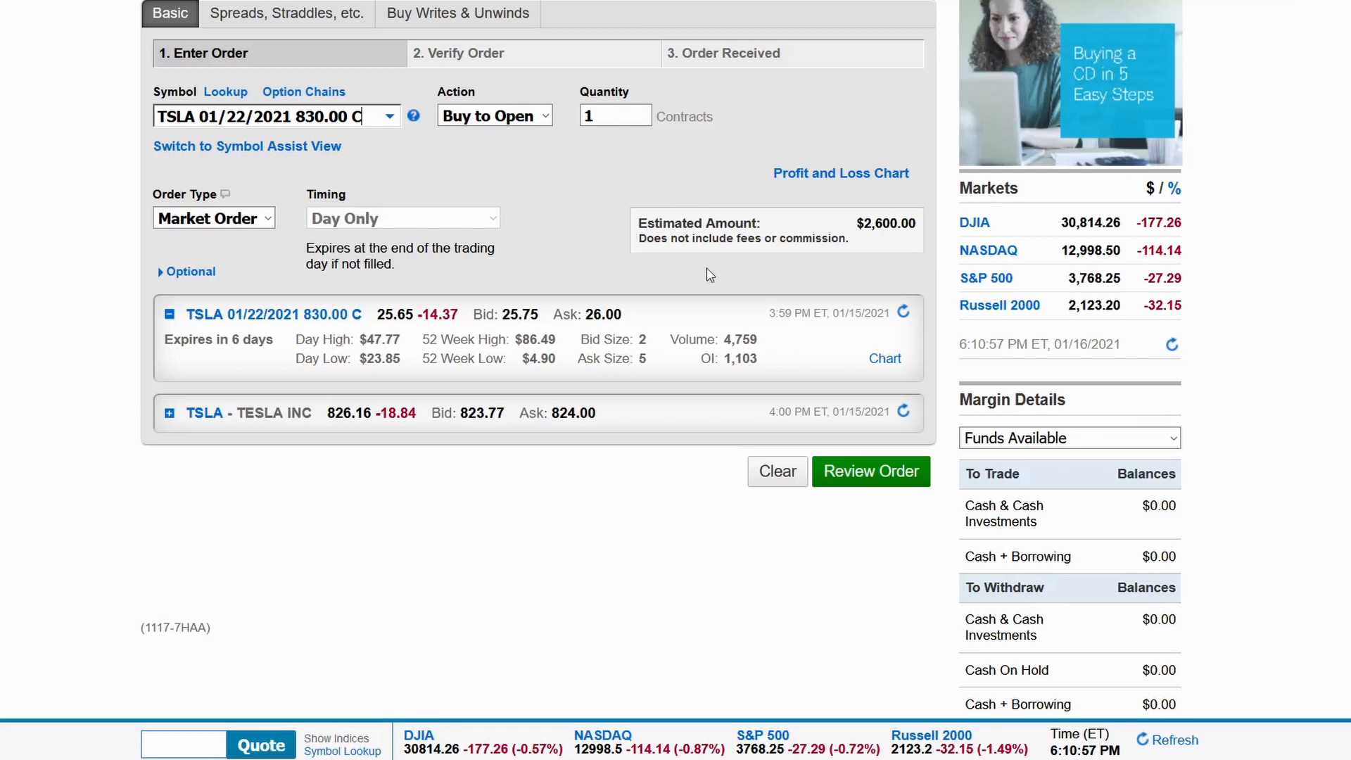
mouse_move(908, 240)
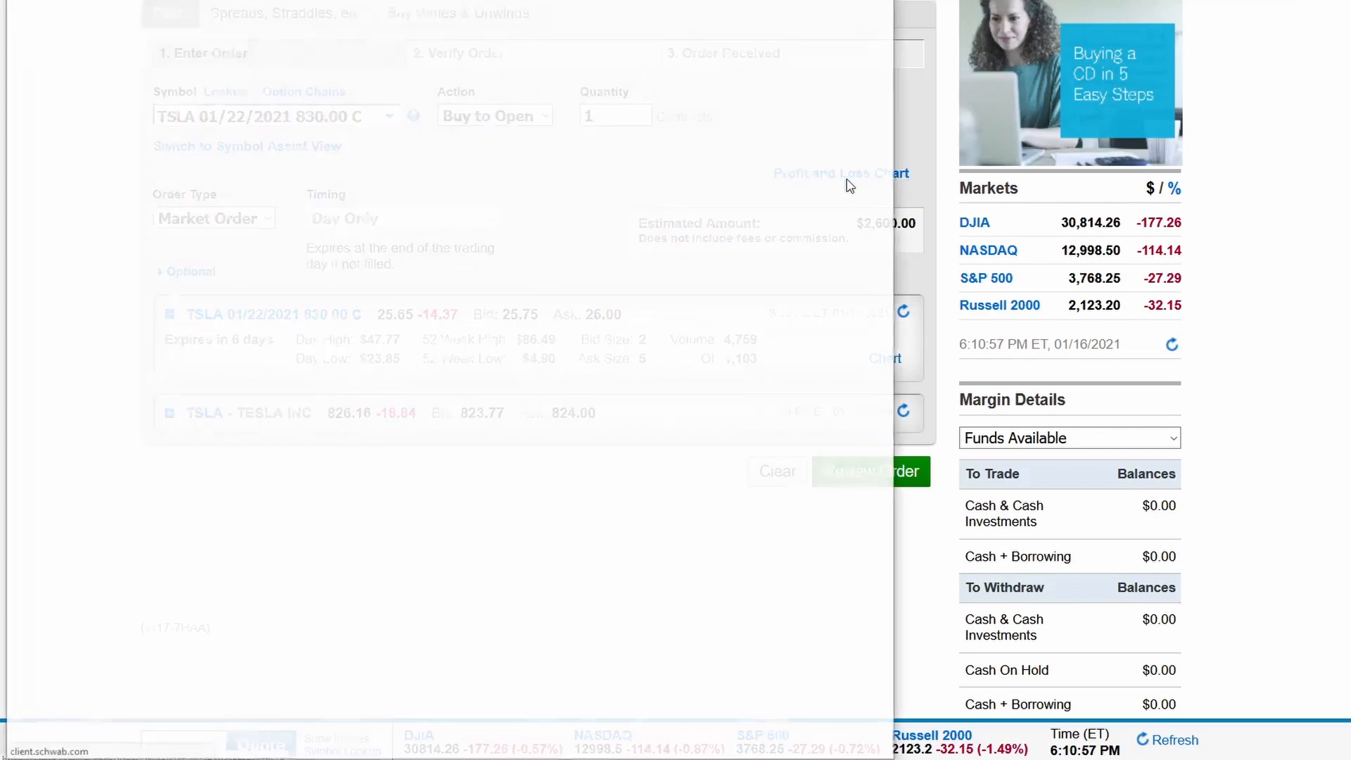
- Display the Profit and Loss Chart for buying the 830 call at $26.00
click(841, 173)
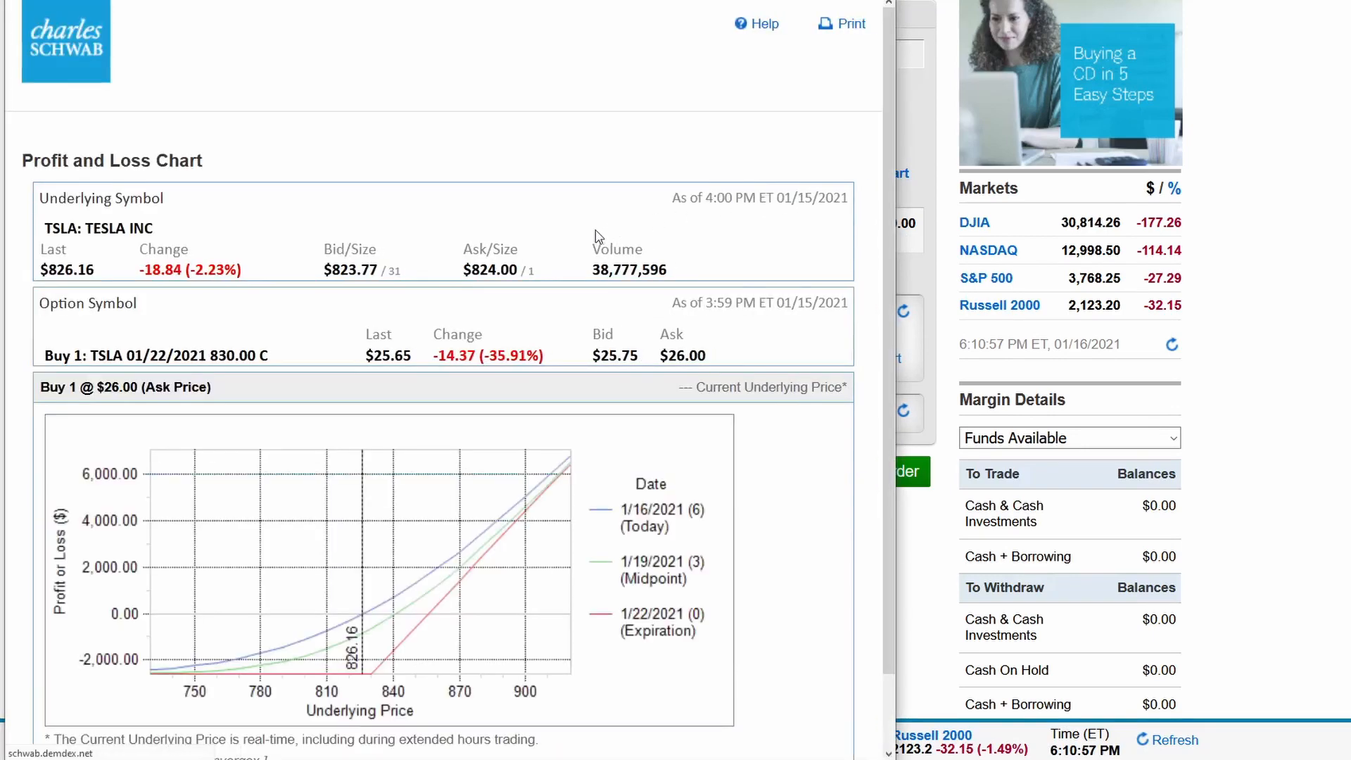
scroll(down, 3)
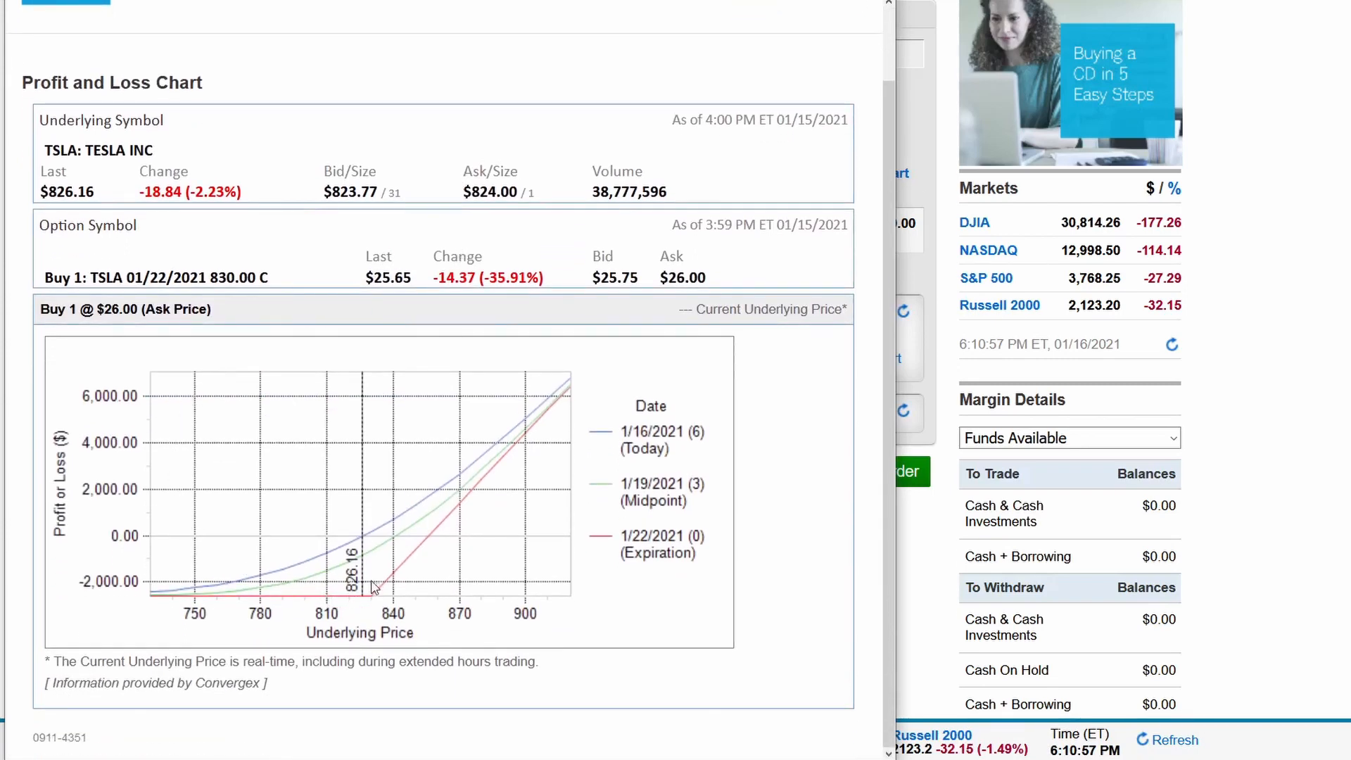
mouse_move(385, 621)
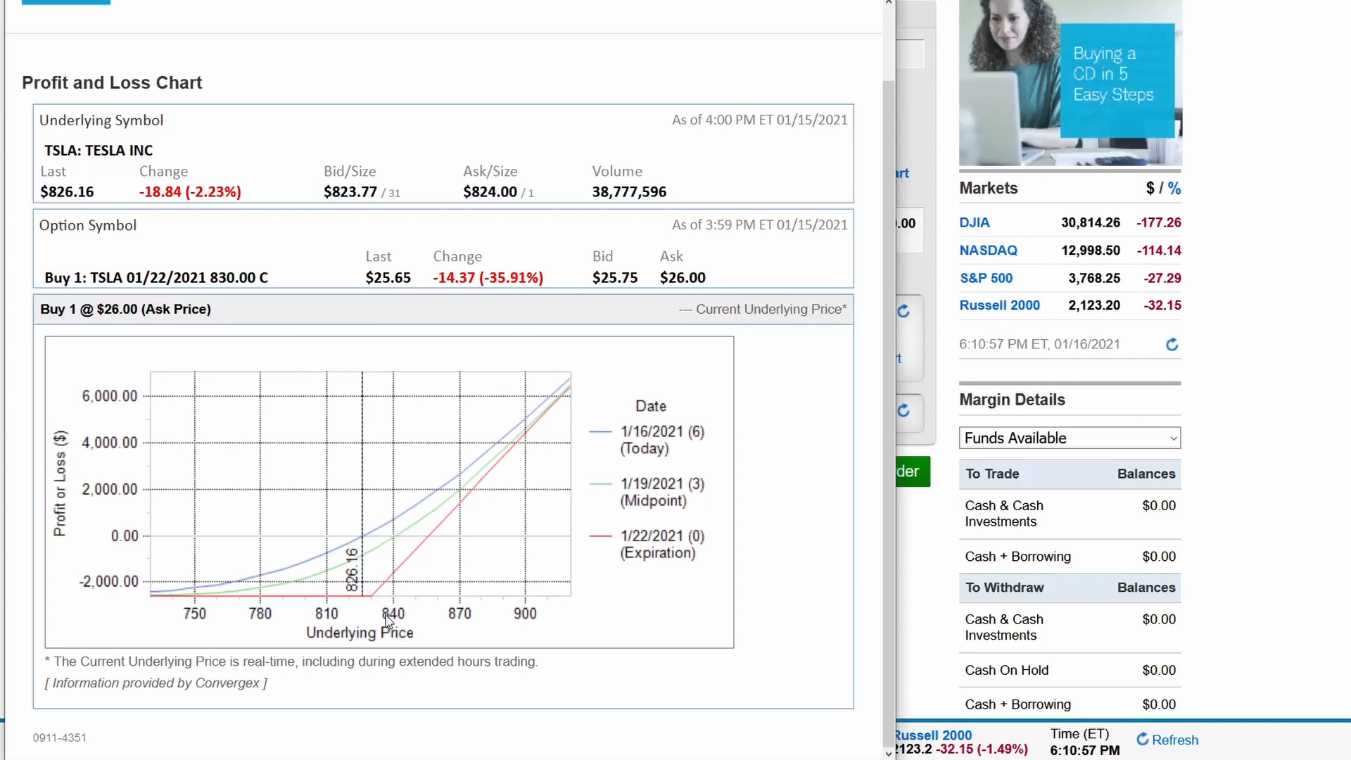
mouse_move(428, 544)
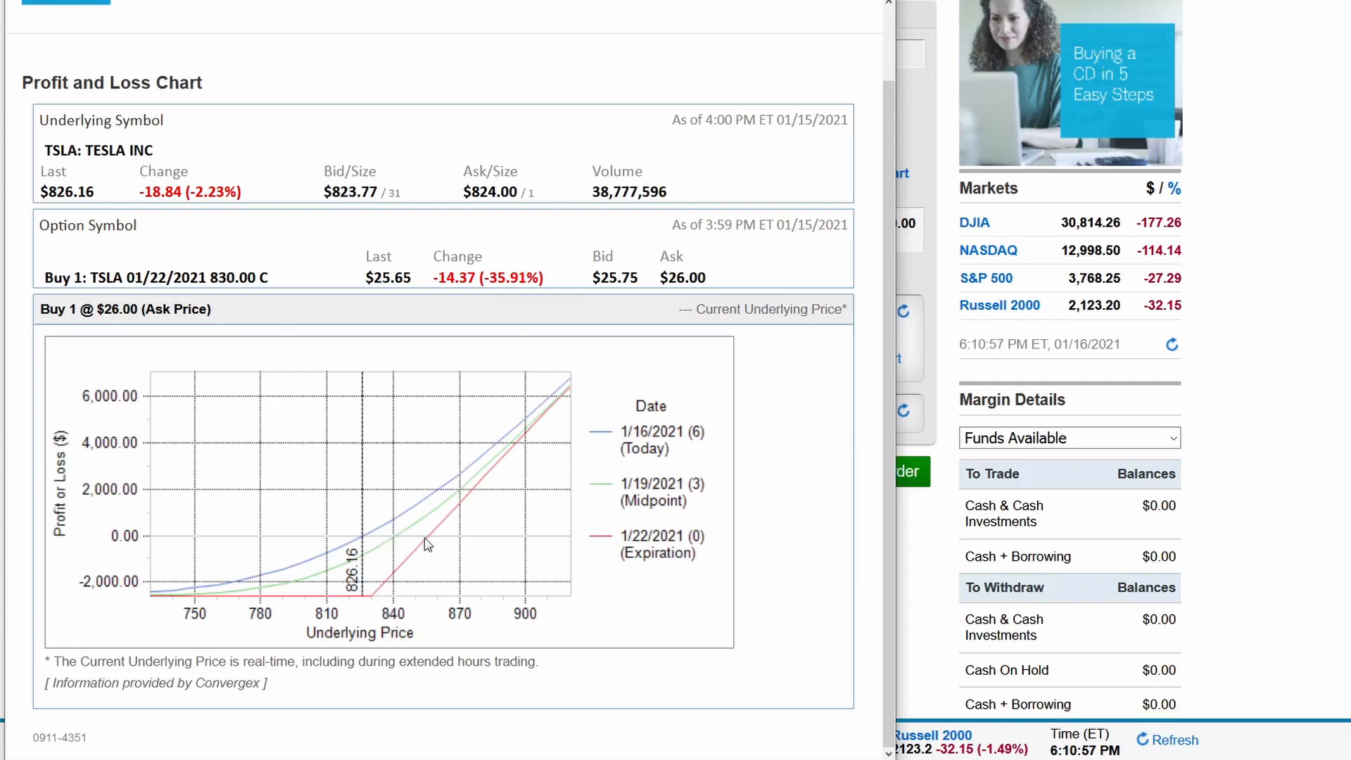
mouse_move(432, 612)
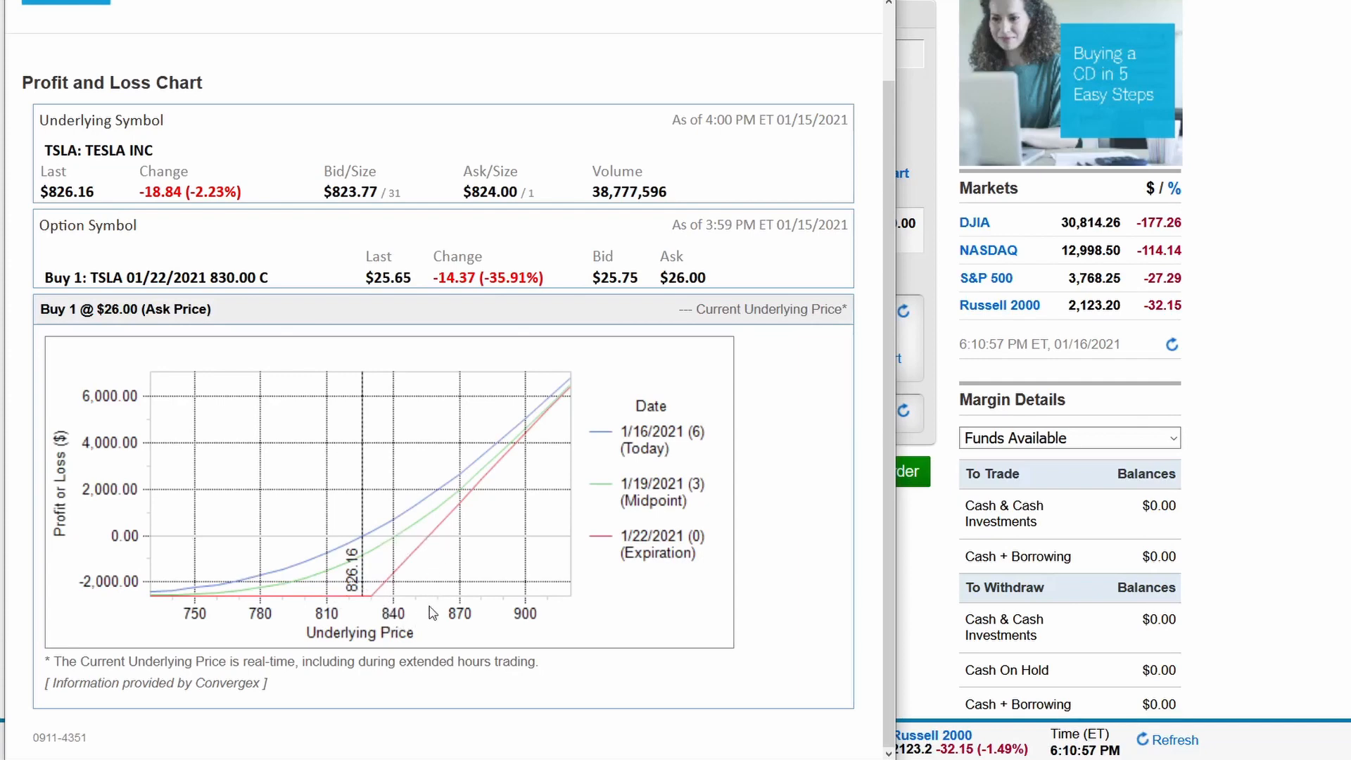
mouse_move(504, 471)
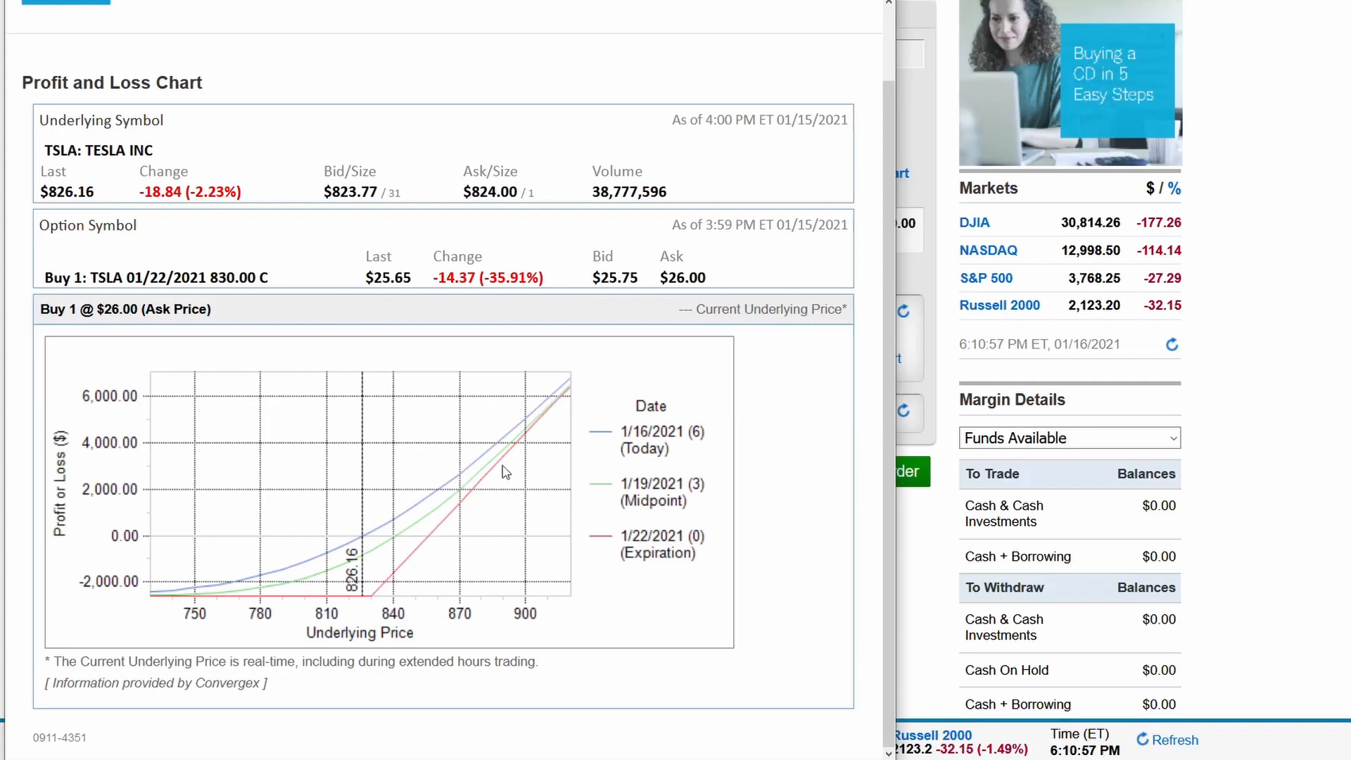